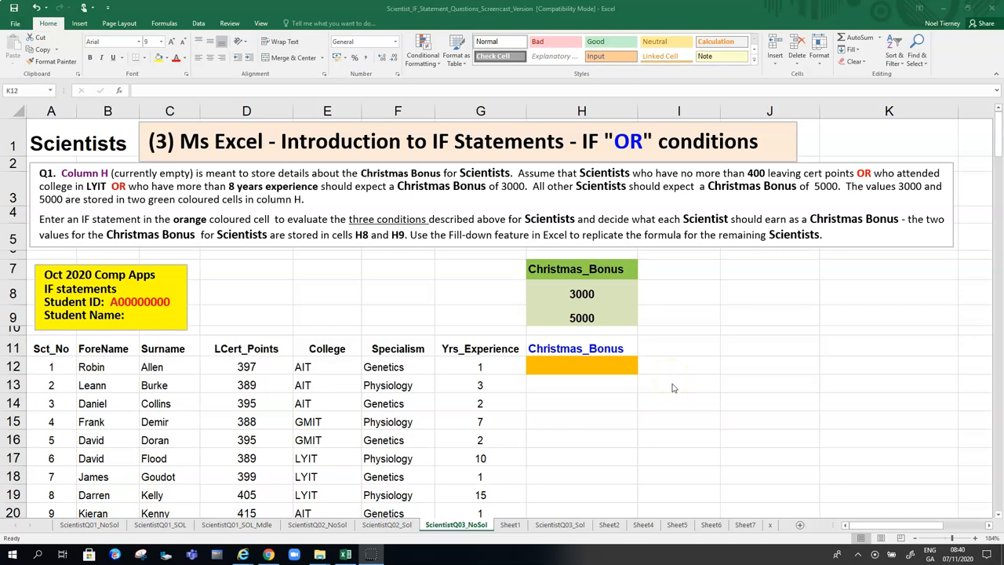
{"action": "mouse_move", "coordinate": [672, 389]}
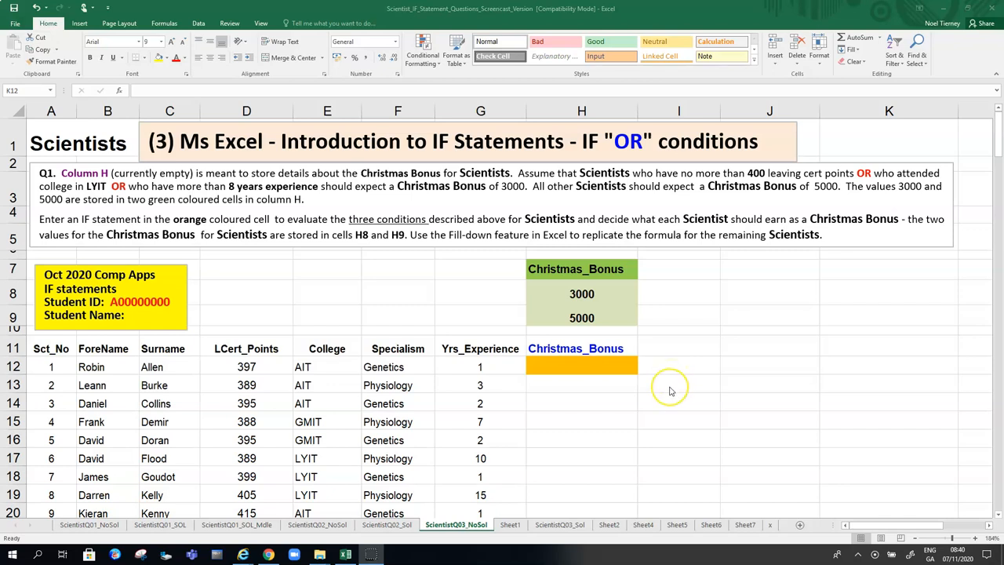
{"action": "mouse_move", "coordinate": [692, 373]}
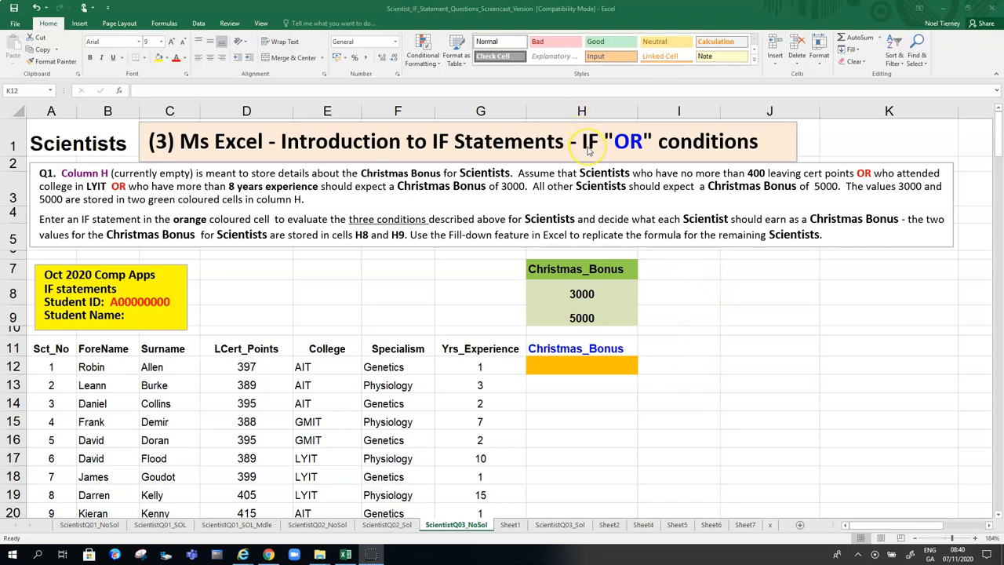
{"action": "mouse_move", "coordinate": [640, 157]}
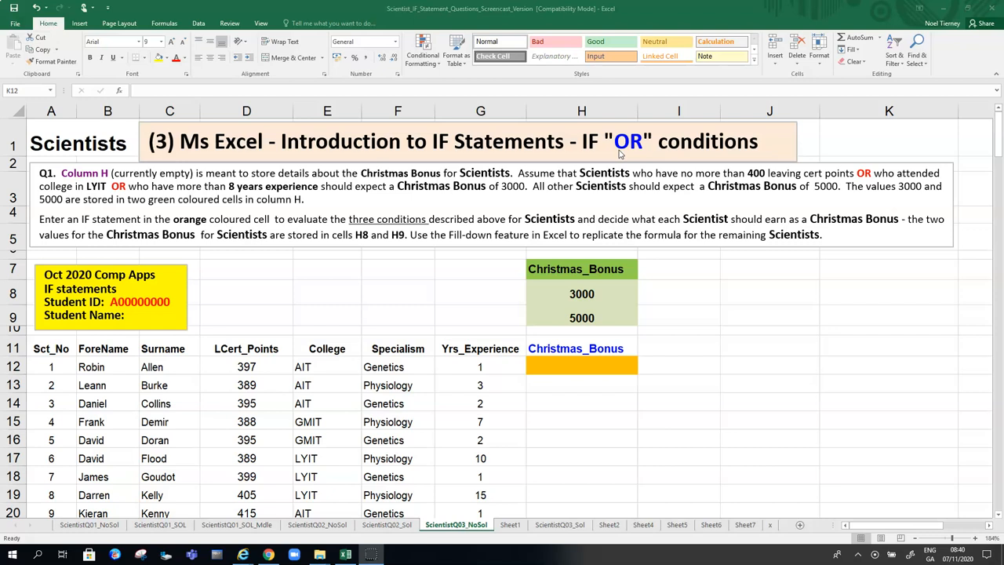
{"action": "mouse_move", "coordinate": [305, 282]}
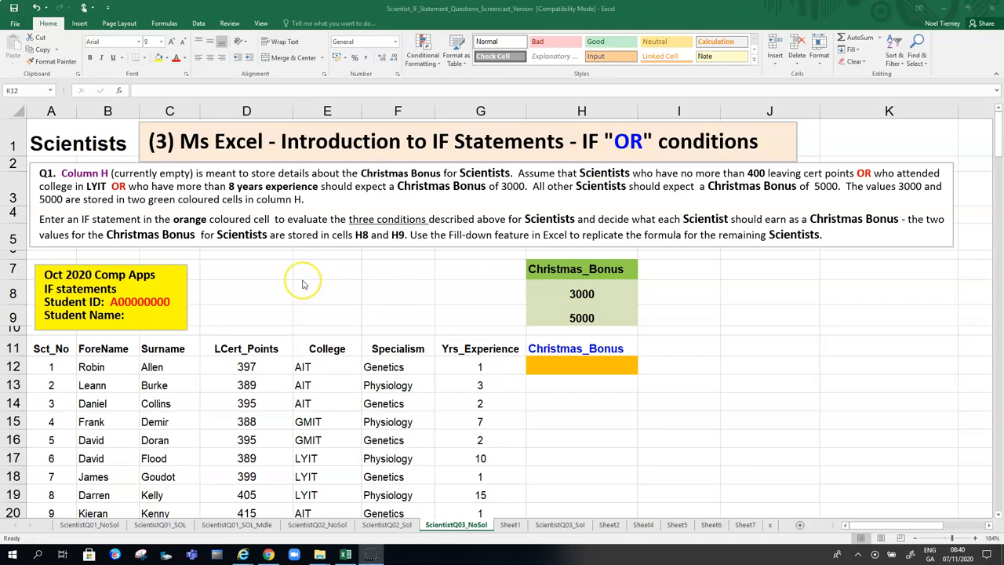
{"action": "mouse_move", "coordinate": [304, 284]}
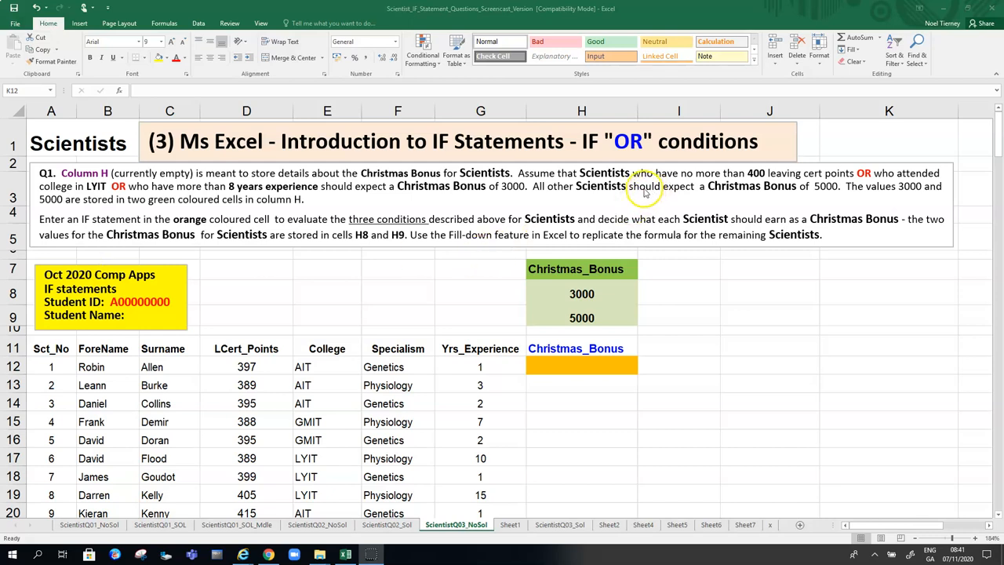
{"action": "mouse_move", "coordinate": [719, 184]}
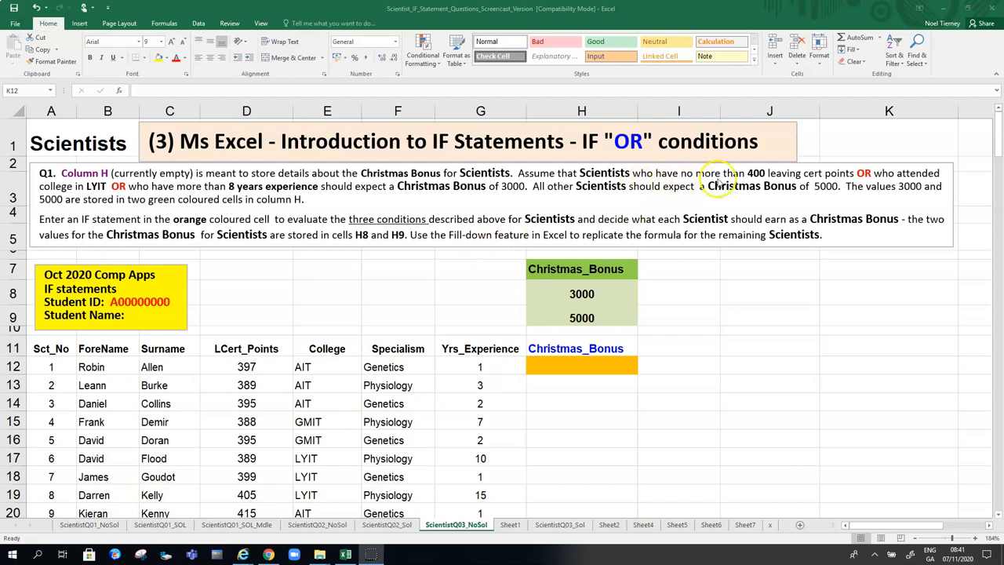
{"action": "mouse_move", "coordinate": [785, 185]}
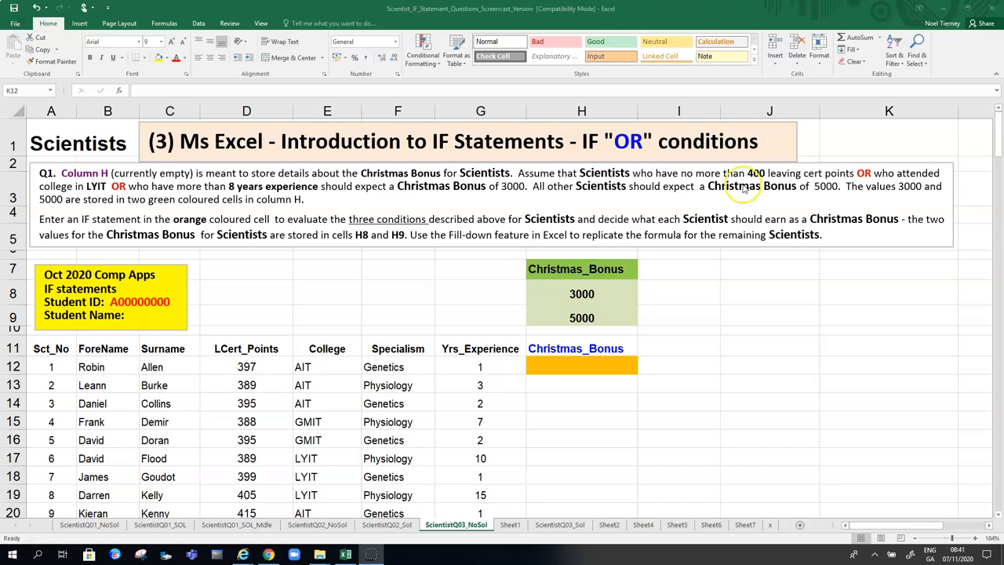
{"action": "mouse_move", "coordinate": [714, 194]}
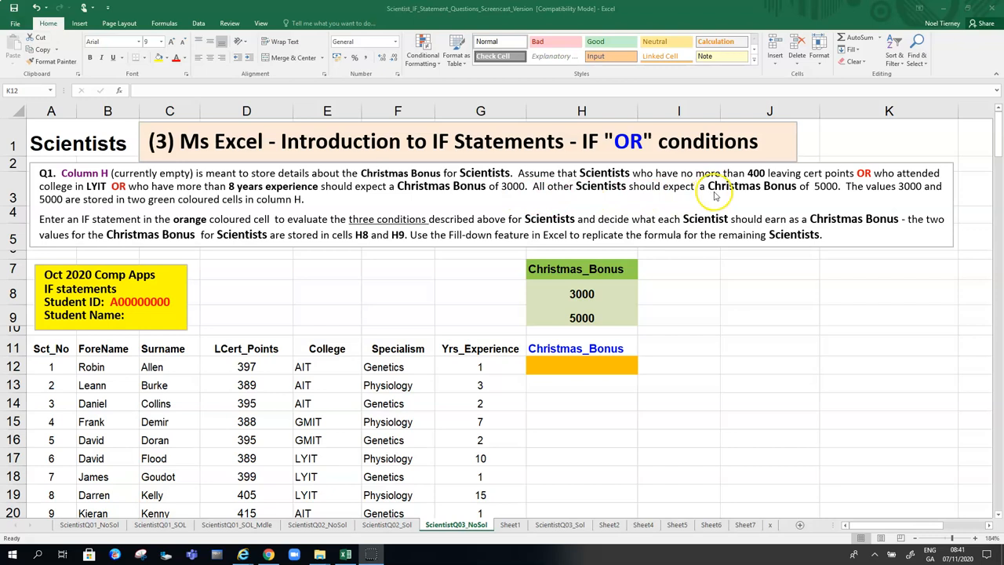
{"action": "mouse_move", "coordinate": [784, 201]}
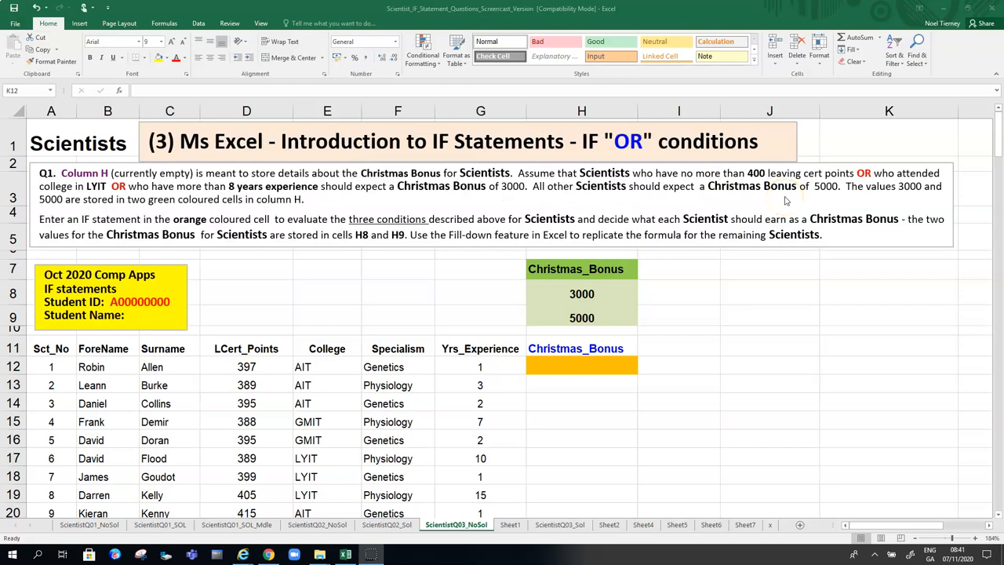
{"action": "mouse_move", "coordinate": [819, 200]}
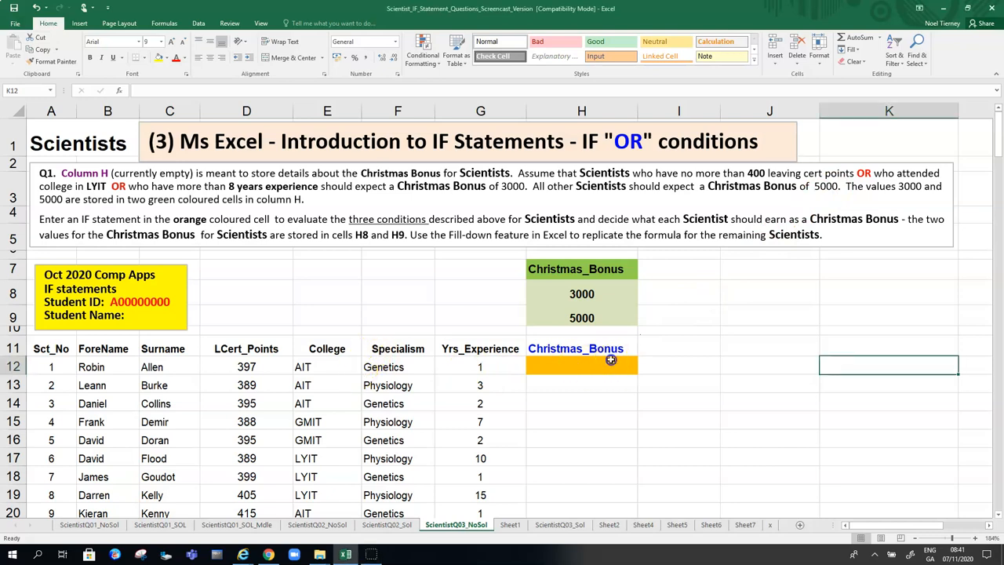
{"action": "left_click", "coordinate": [580, 367]}
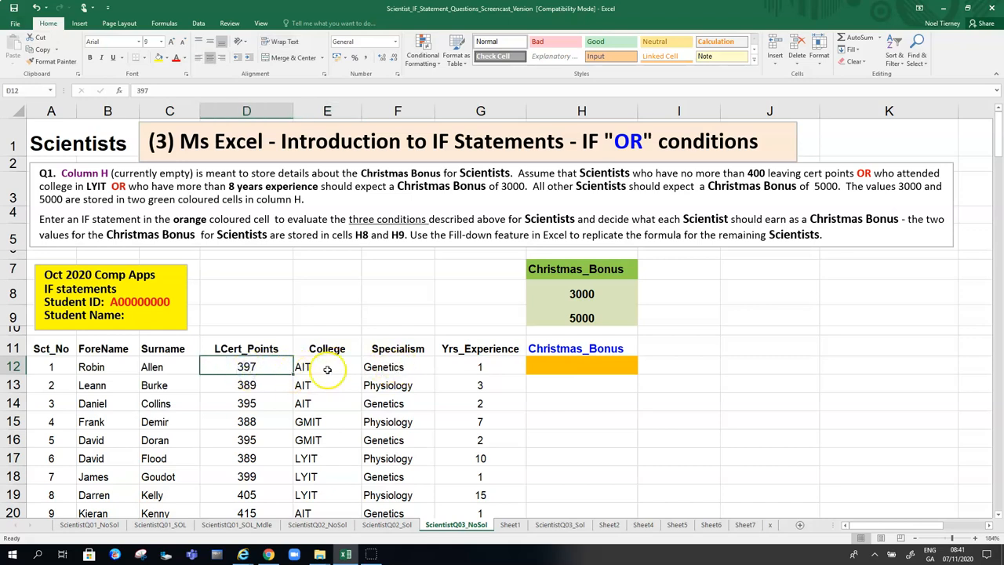
{"action": "left_click", "coordinate": [326, 367]}
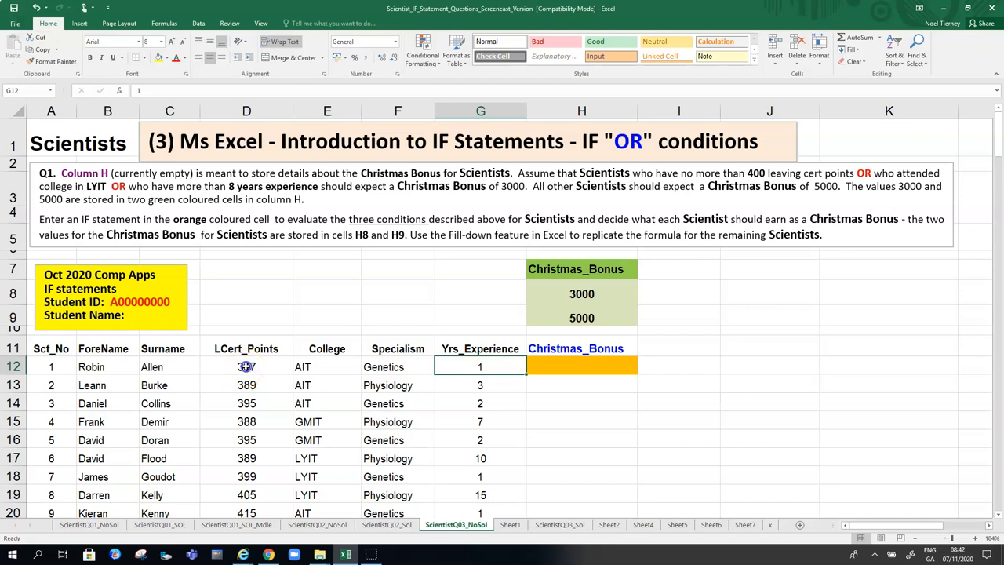
{"action": "left_click_drag", "start_coordinate": [247, 367], "coordinate": [326, 367]}
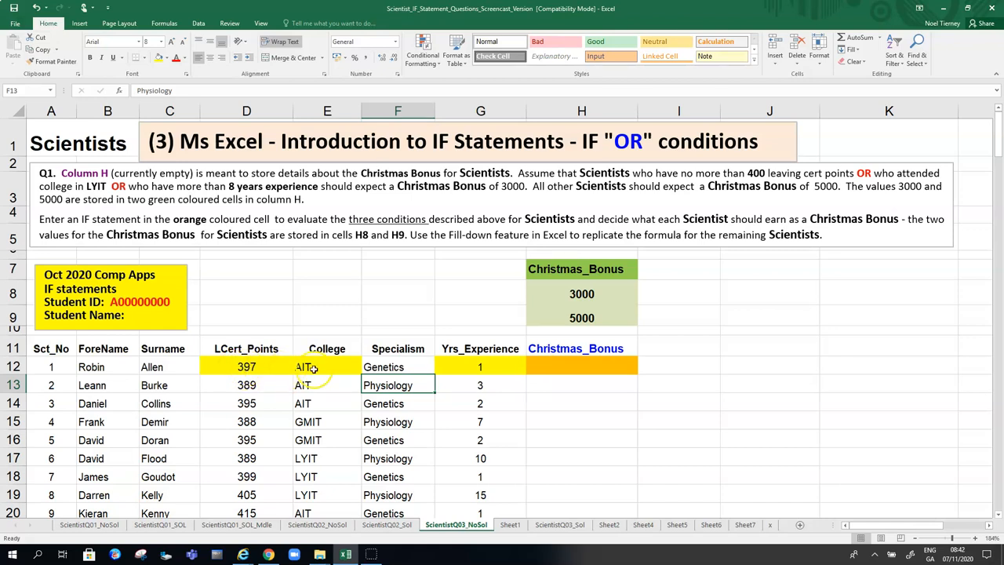
{"action": "mouse_move", "coordinate": [480, 367]}
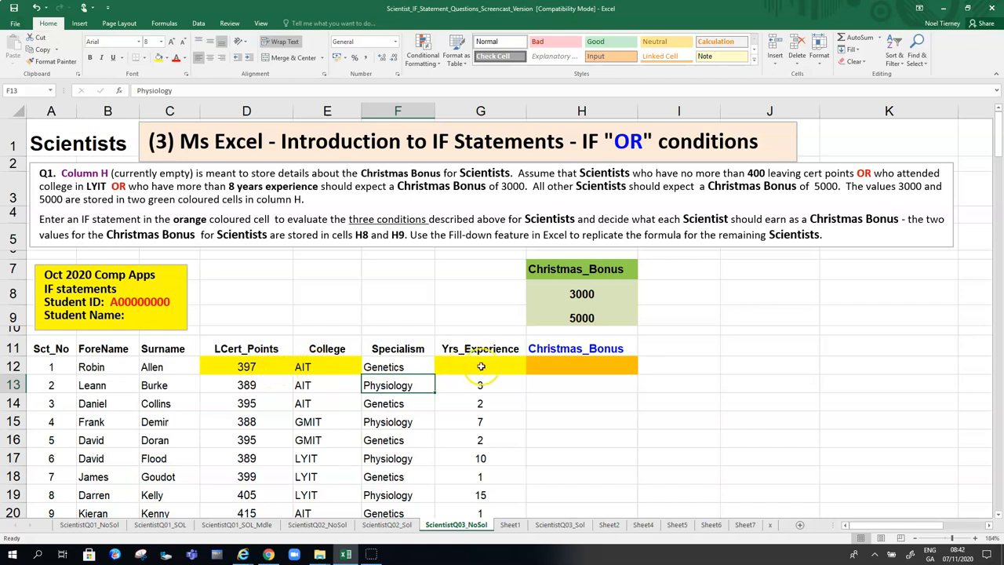
{"action": "left_click", "coordinate": [582, 293]}
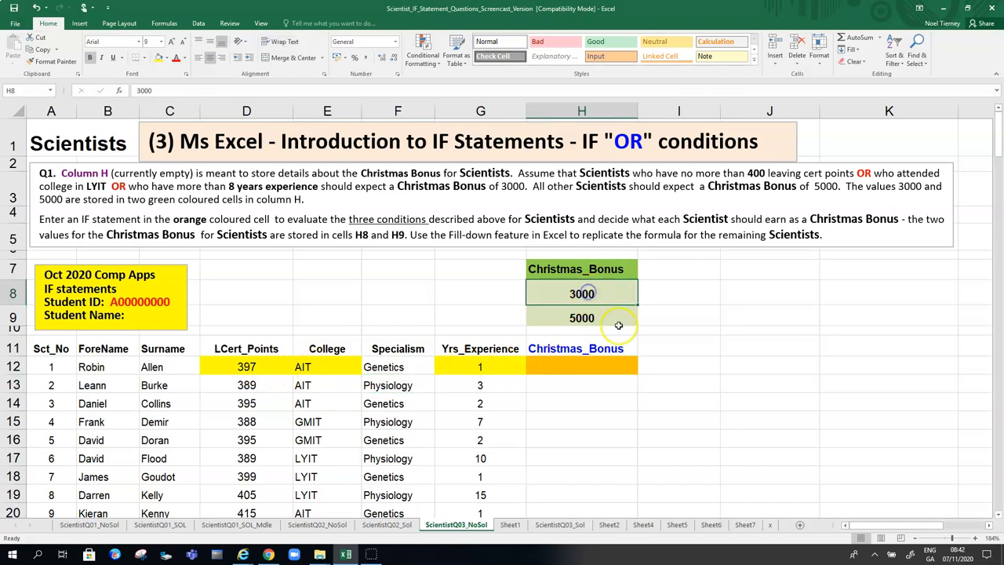
{"action": "mouse_move", "coordinate": [600, 376]}
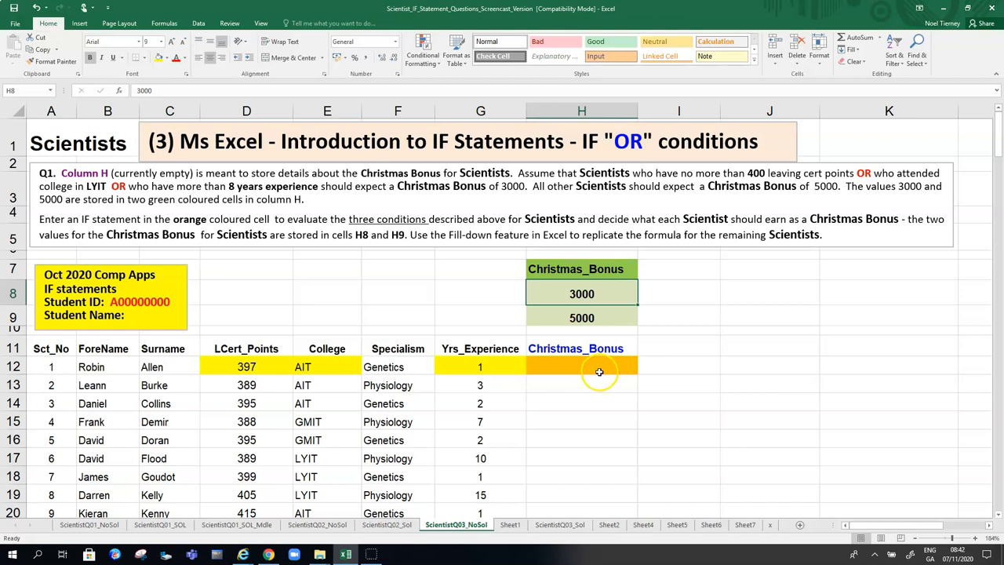
{"action": "left_click", "coordinate": [581, 367]}
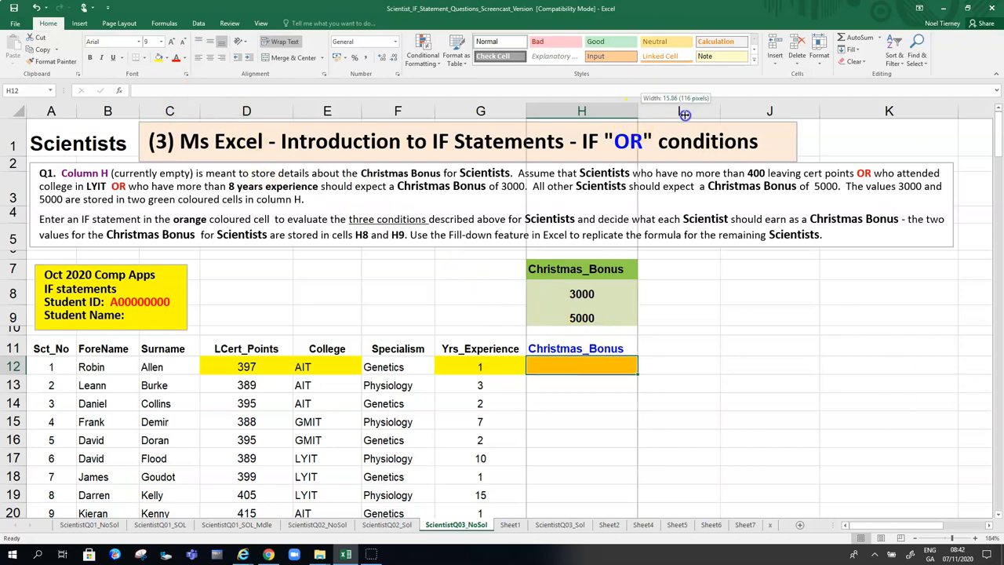
- Widen column H so the bonus formula fits and return to cell H12
{"action": "left_click_drag", "start_coordinate": [640, 109], "coordinate": [823, 110]}
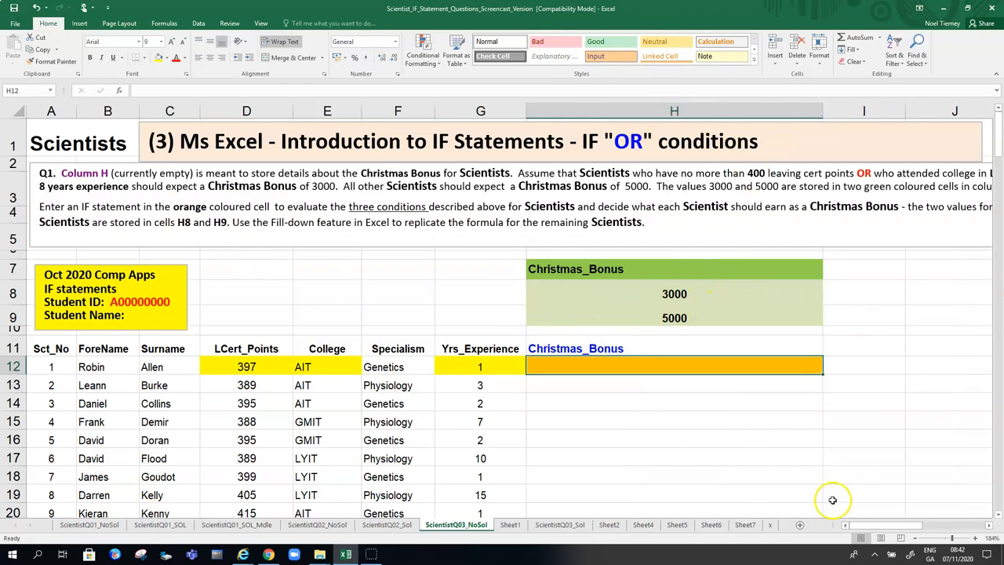
{"action": "scroll", "scroll_direction": "right", "scroll_amount": 3}
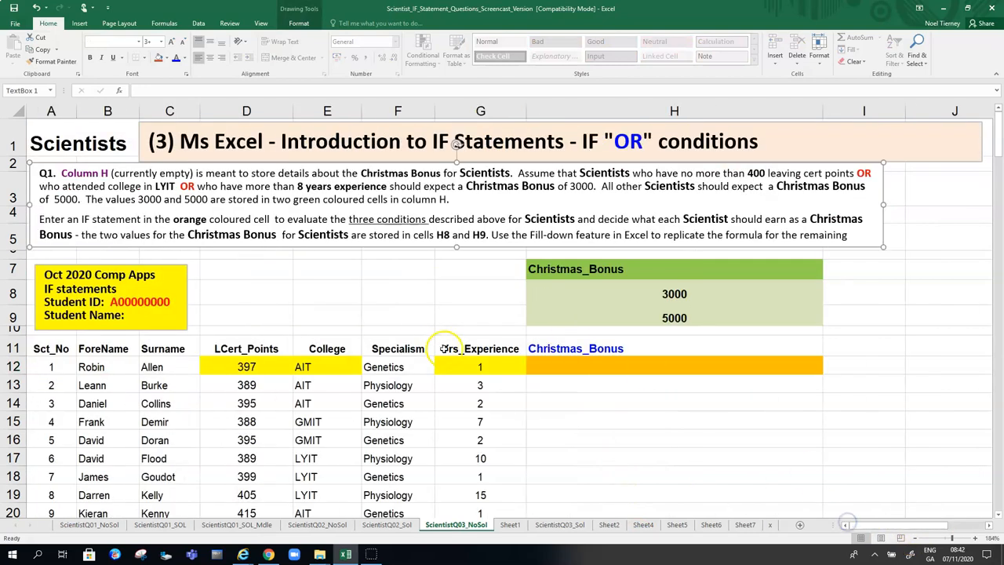
{"action": "left_click", "coordinate": [673, 384]}
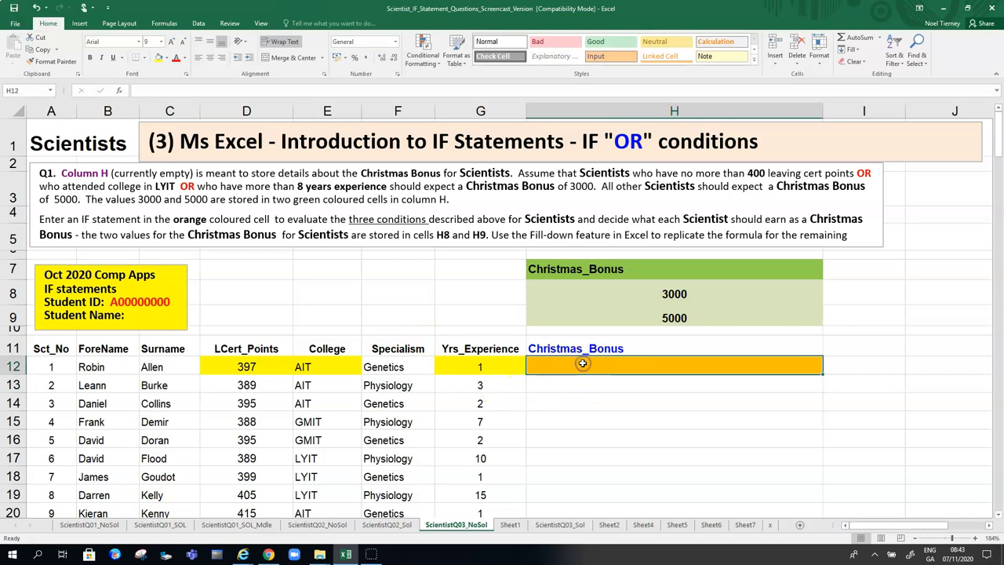
{"action": "type", "text": "="}
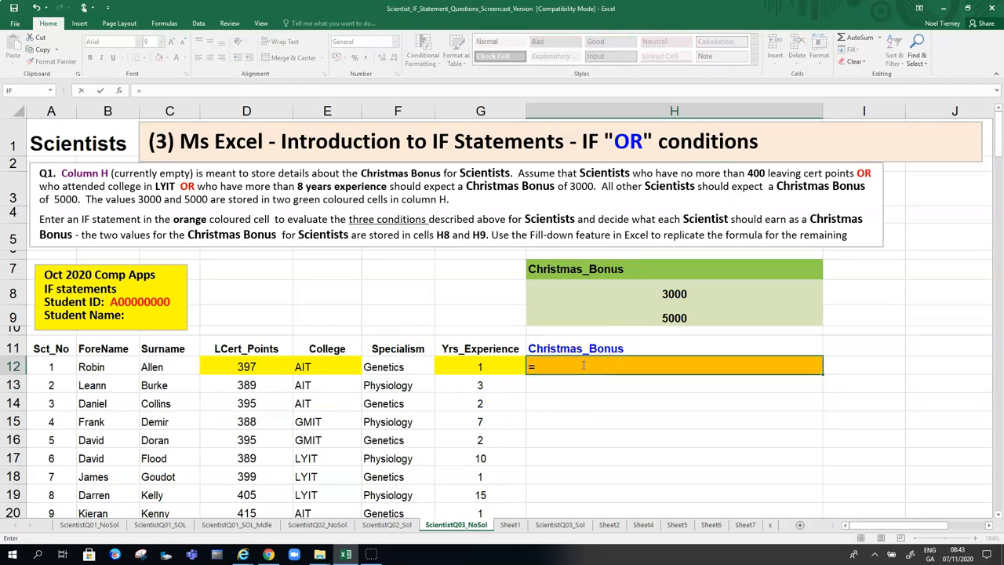
{"action": "type", "text": "I"}
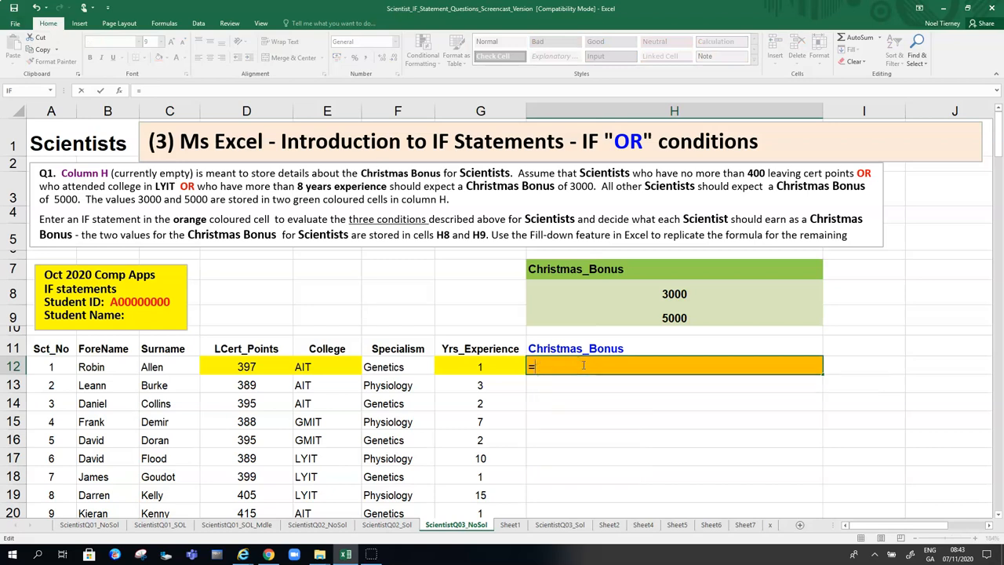
{"action": "type", "text": "IF"}
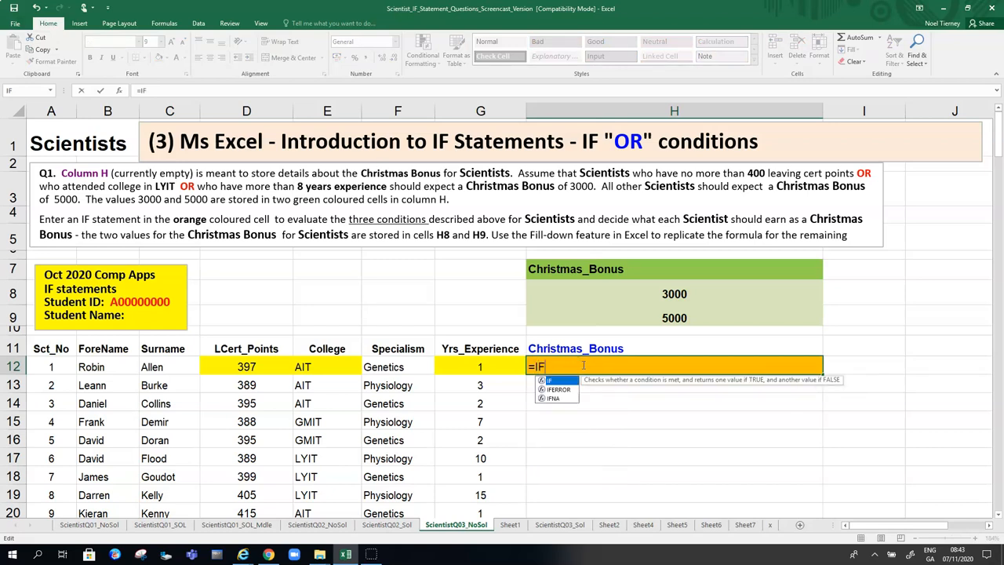
{"action": "type", "text": "("}
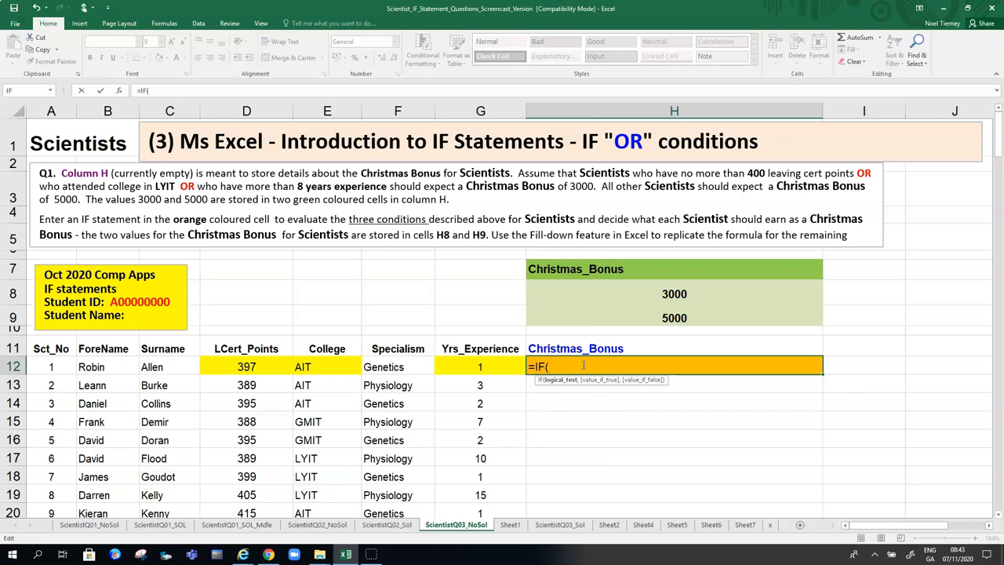
{"action": "type", "text": "O"}
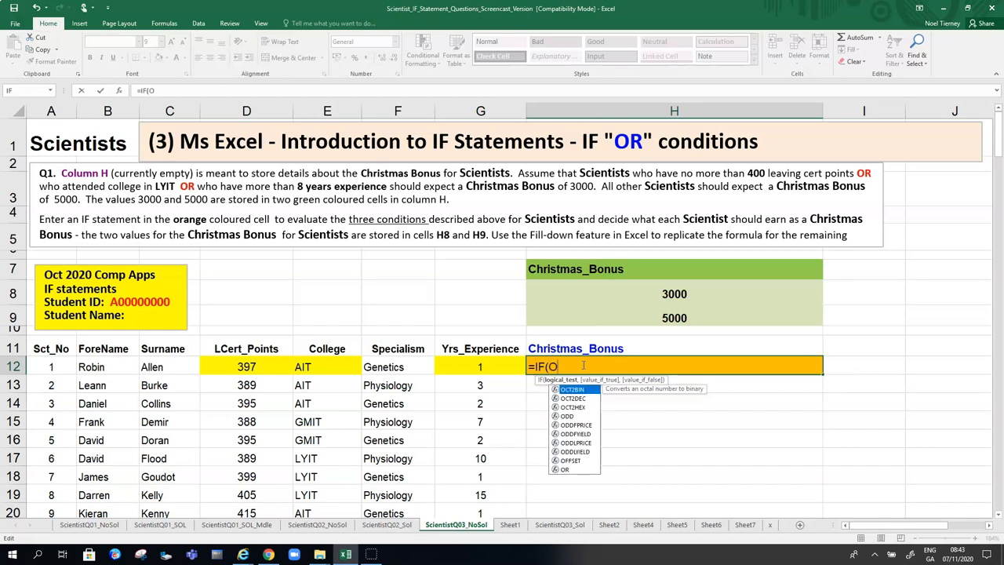
{"action": "type", "text": "R"}
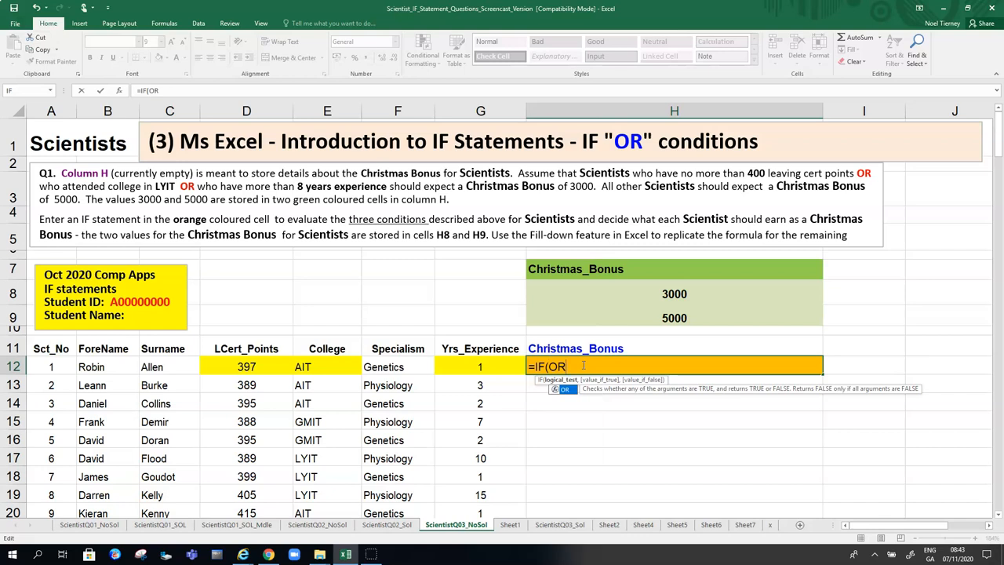
{"action": "type", "text": "("}
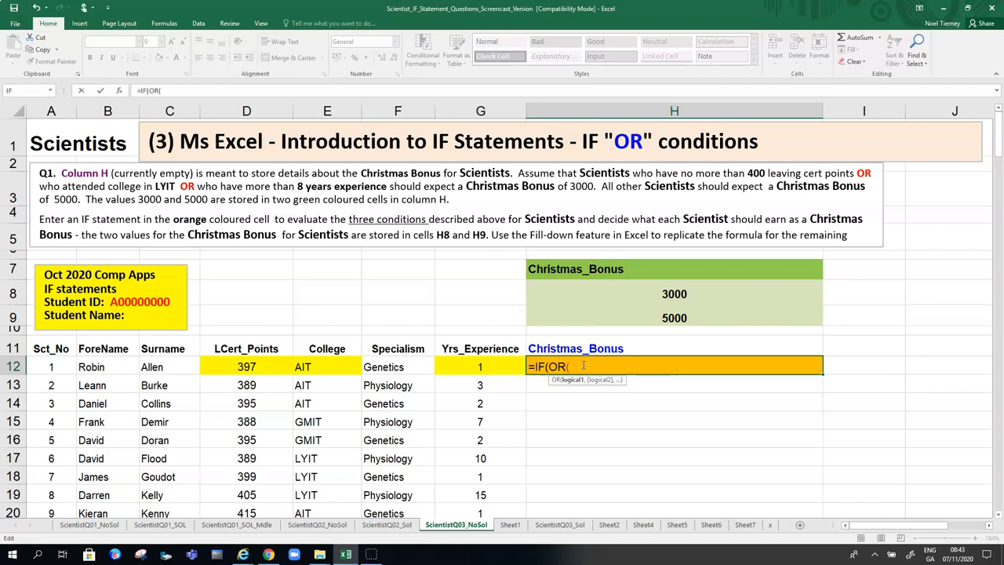
{"action": "type", "text": "))"}
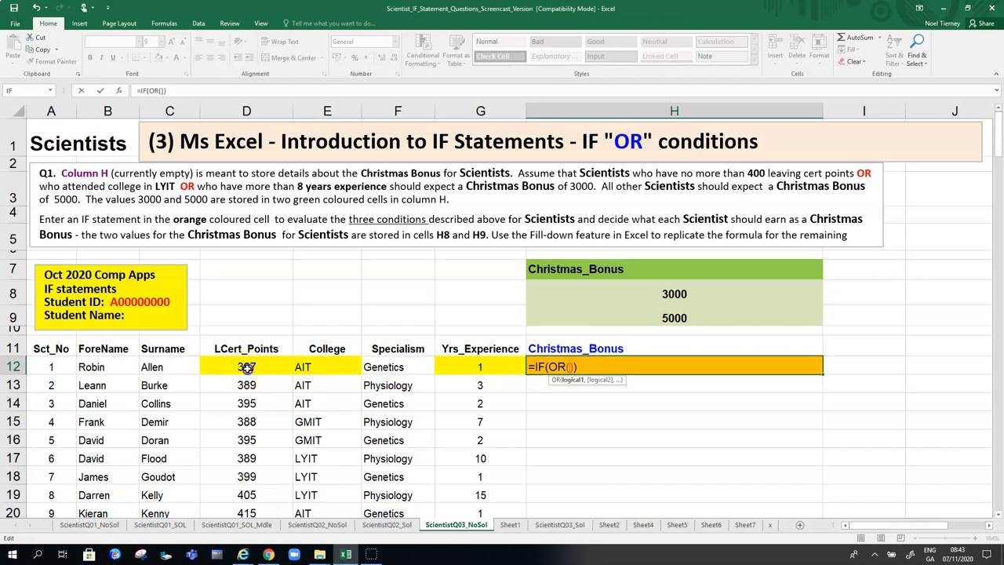
- Add the first OR condition D12<=400 on the leaving cert points
{"action": "left_click", "coordinate": [246, 367]}
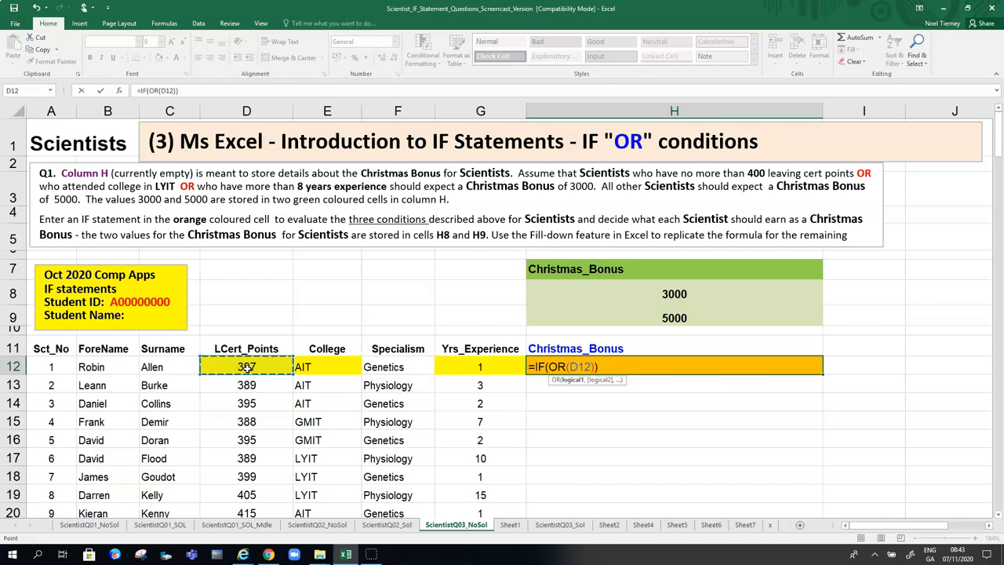
{"action": "type", "text": "<"}
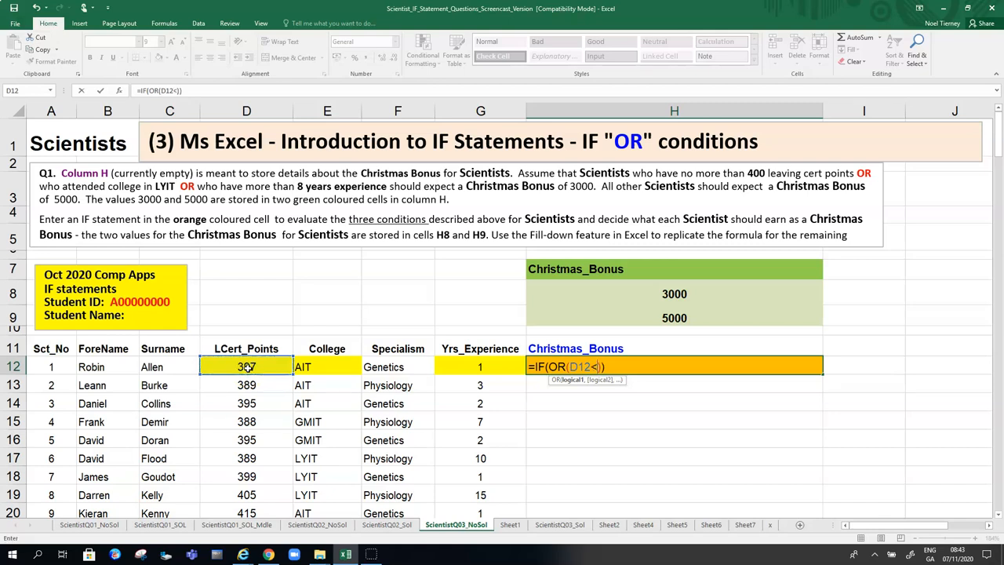
{"action": "type", "text": "=400"}
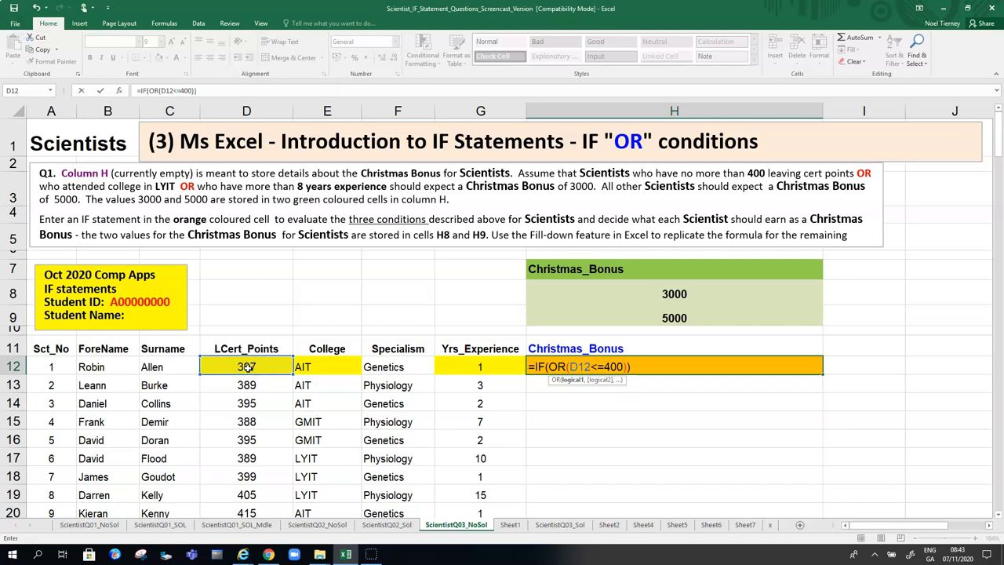
{"action": "type", "text": ","}
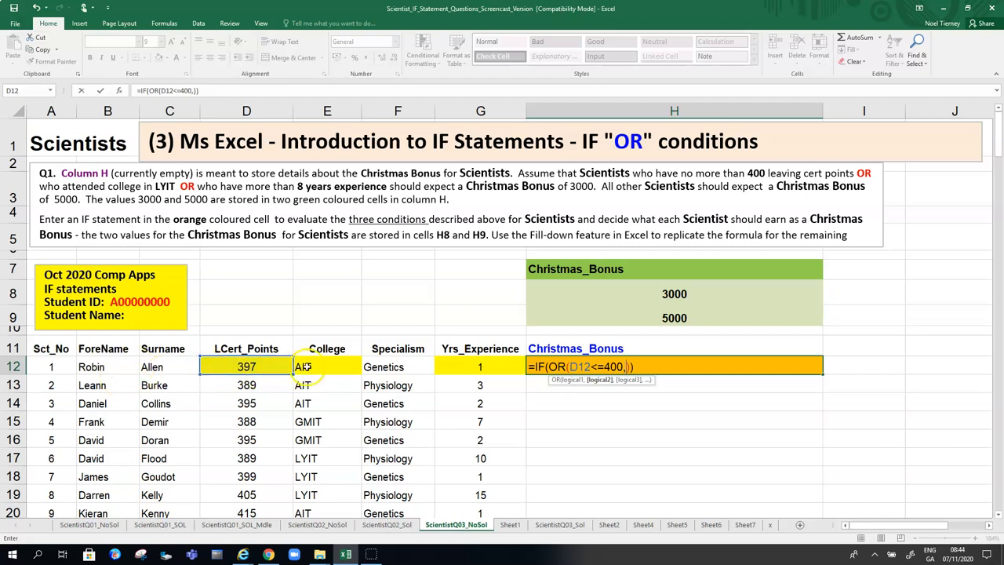
- Add the second condition E12="LYIT" for the college, dismissing the formula warning
{"action": "left_click", "coordinate": [326, 367]}
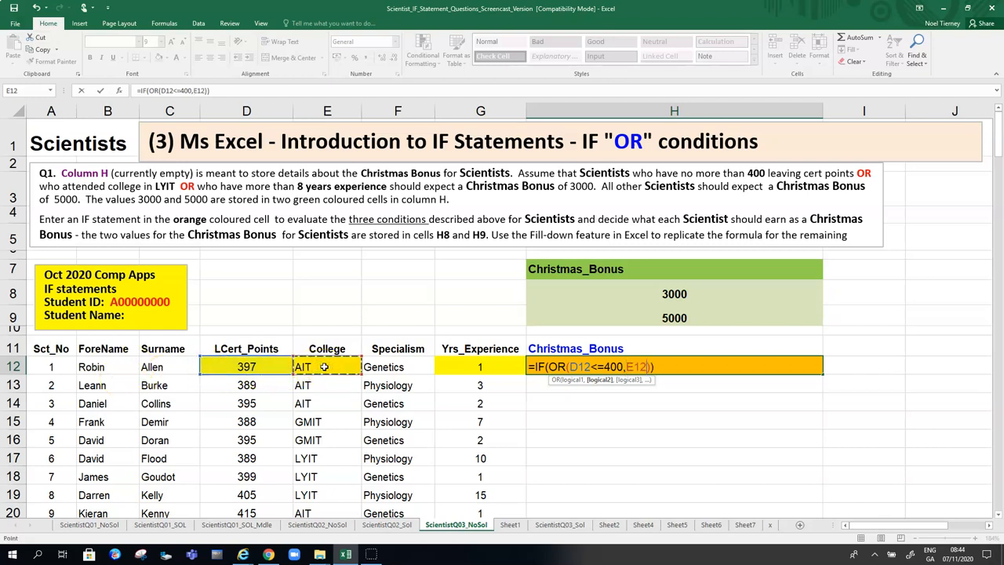
{"action": "type", "text": "=\""}
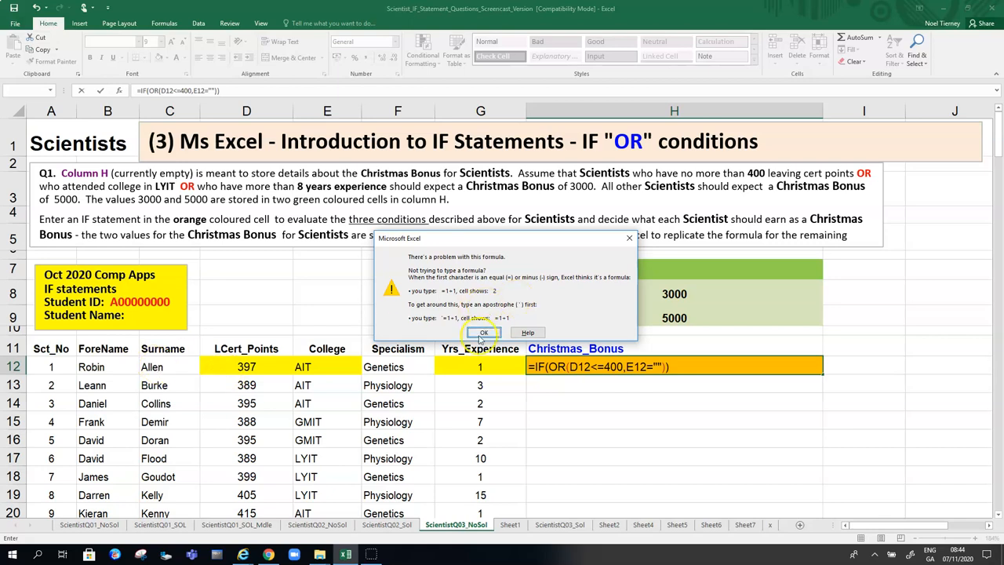
{"action": "left_click", "coordinate": [483, 332]}
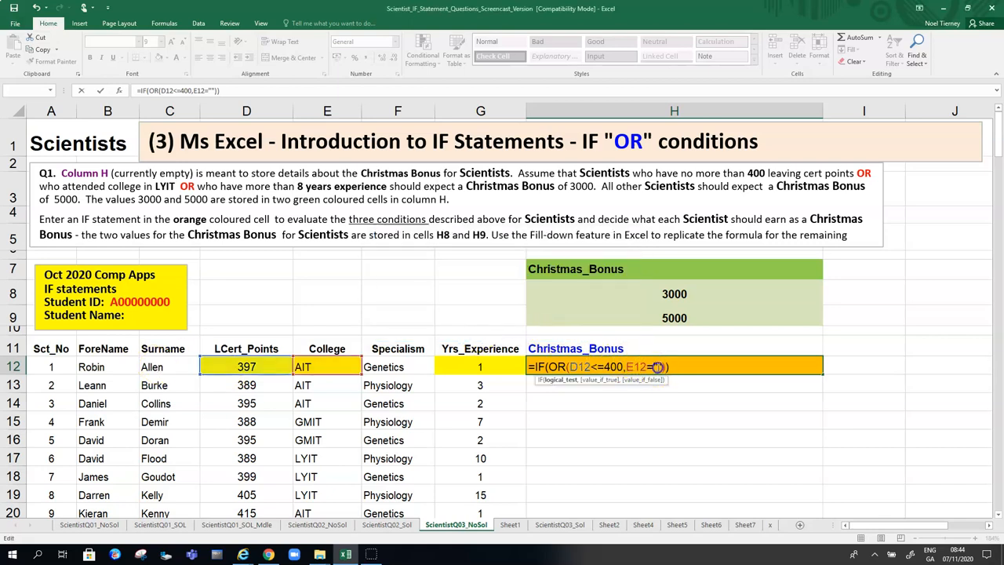
{"action": "type", "text": "L"}
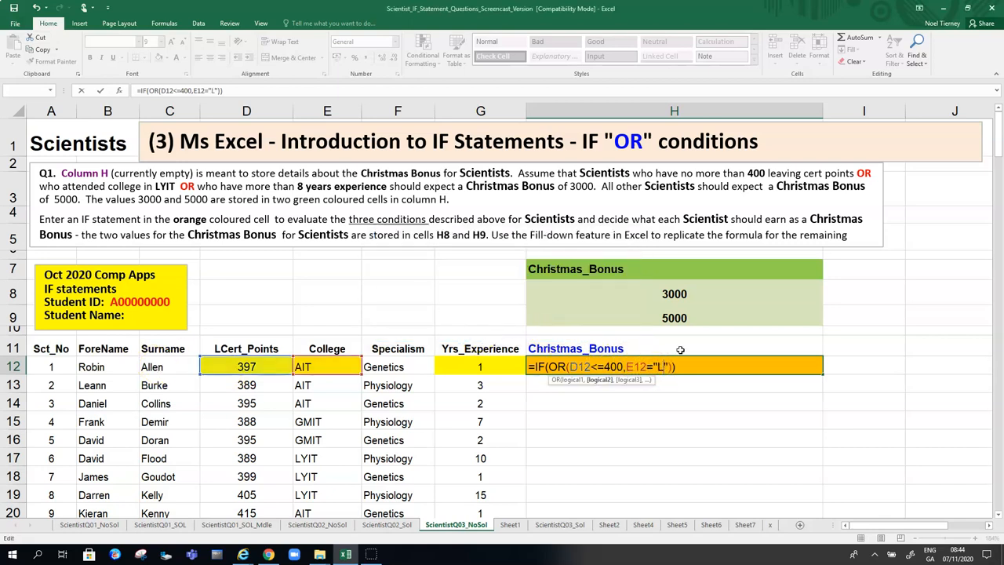
{"action": "type", "text": "YIT"}
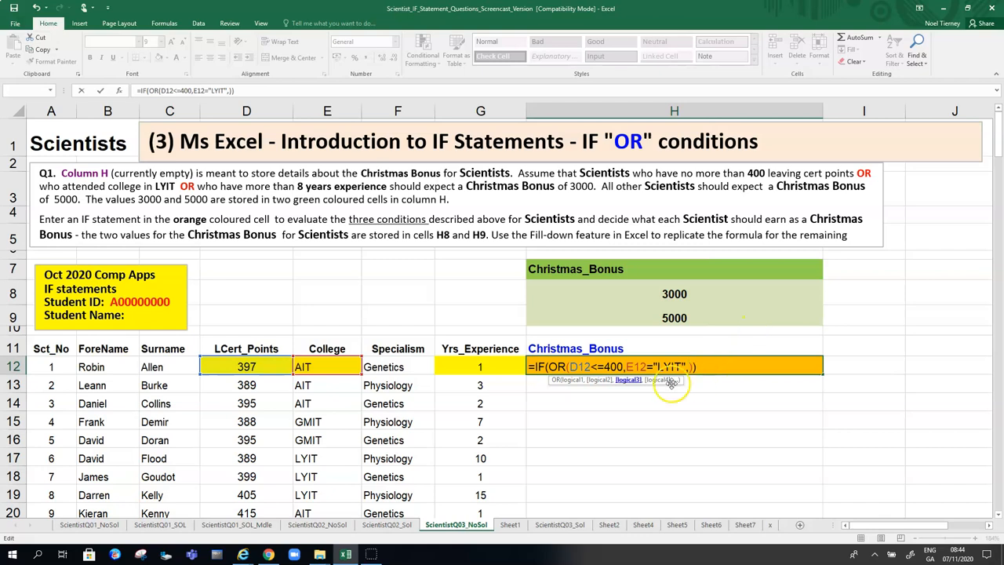
{"action": "mouse_move", "coordinate": [483, 367]}
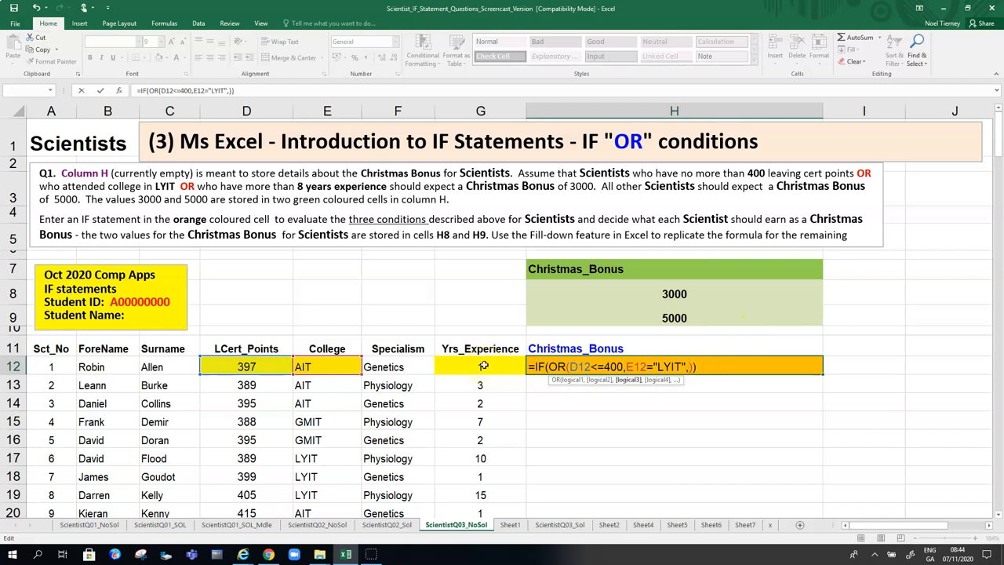
- Add the third condition G12>8 on years of experience and close the OR bracket
{"action": "left_click", "coordinate": [481, 367]}
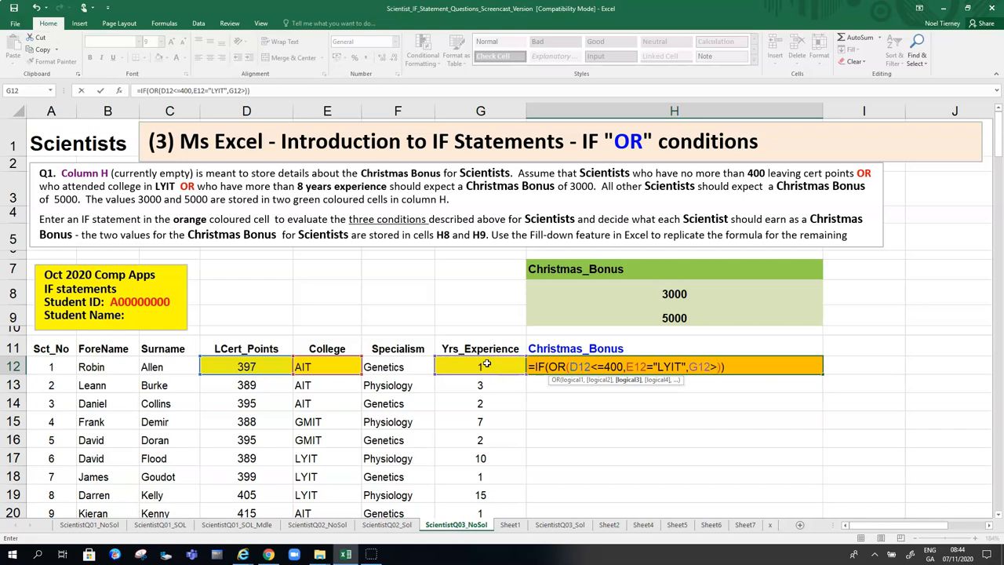
{"action": "type", "text": "8"}
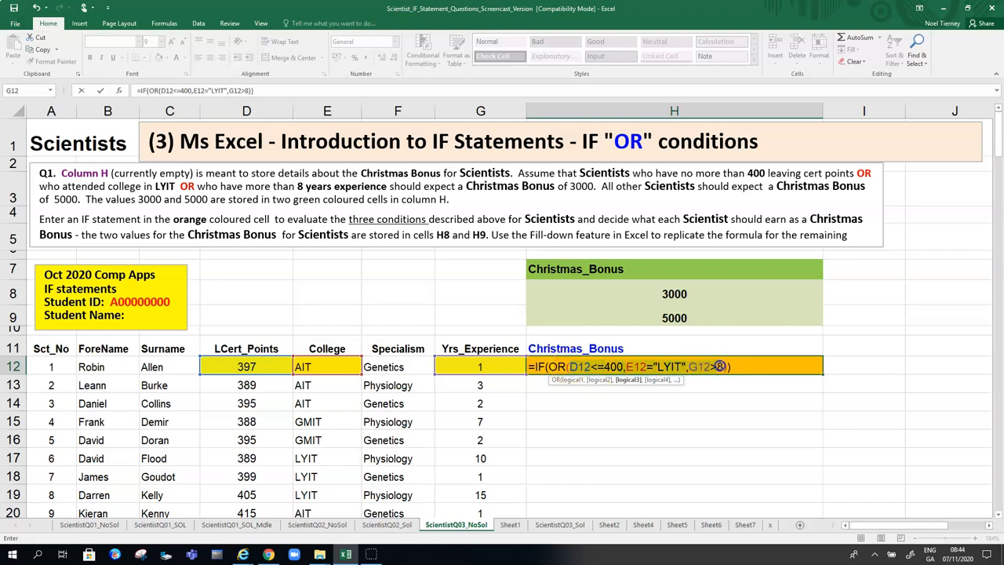
{"action": "type", "text": "8"}
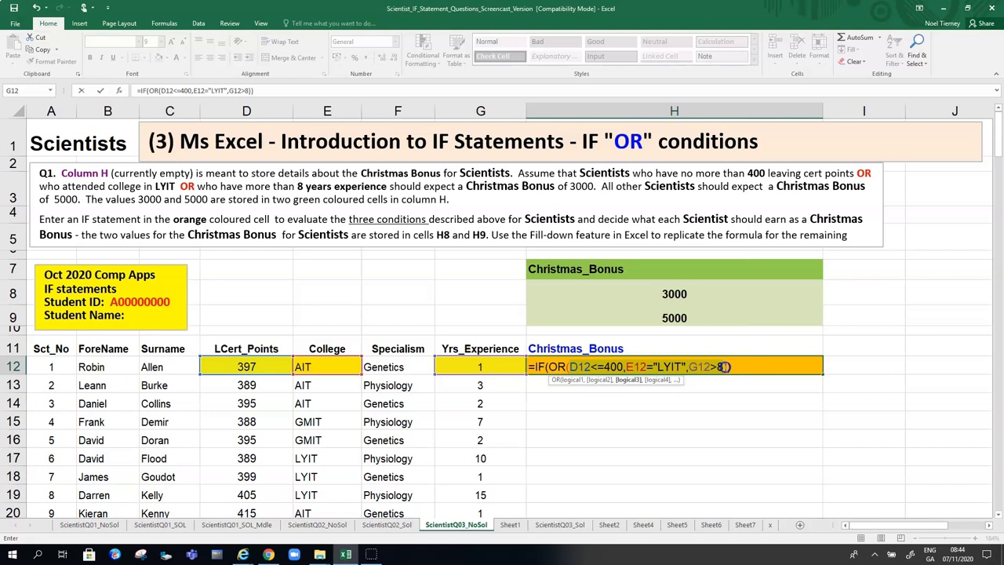
{"action": "type", "text": ")"}
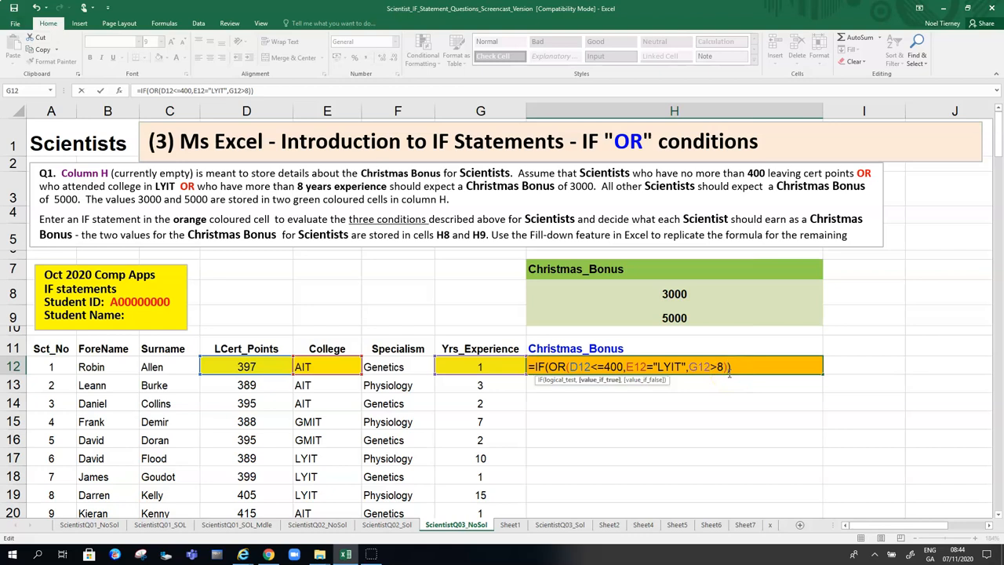
{"action": "type", "text": ","}
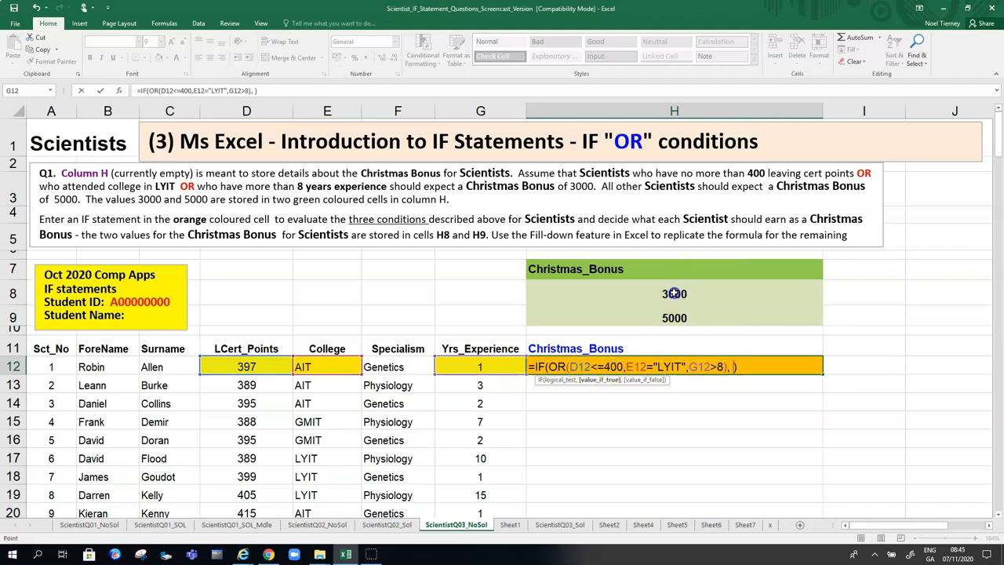
{"action": "left_click", "coordinate": [675, 294]}
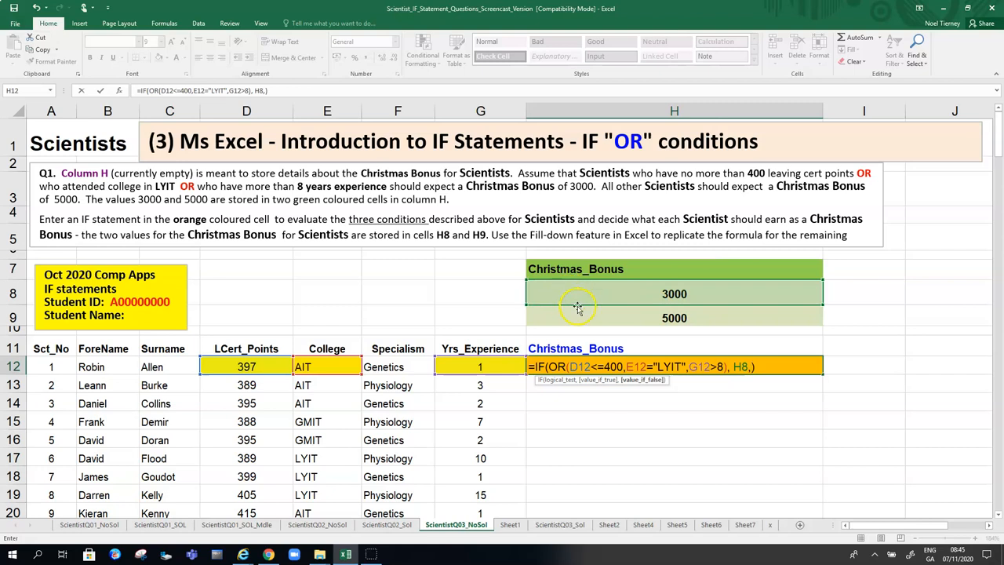
{"action": "left_click", "coordinate": [674, 316]}
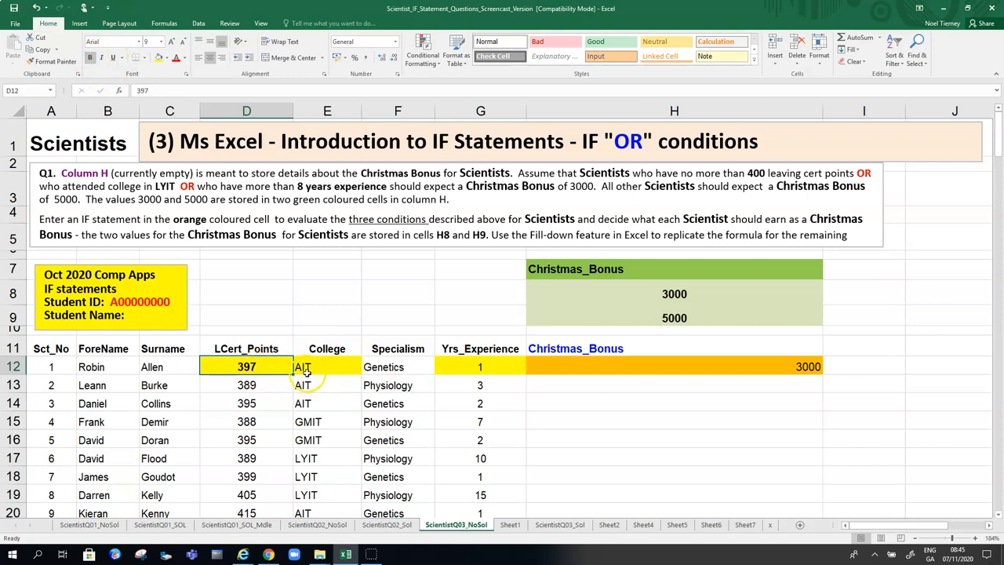
{"action": "mouse_move", "coordinate": [327, 367]}
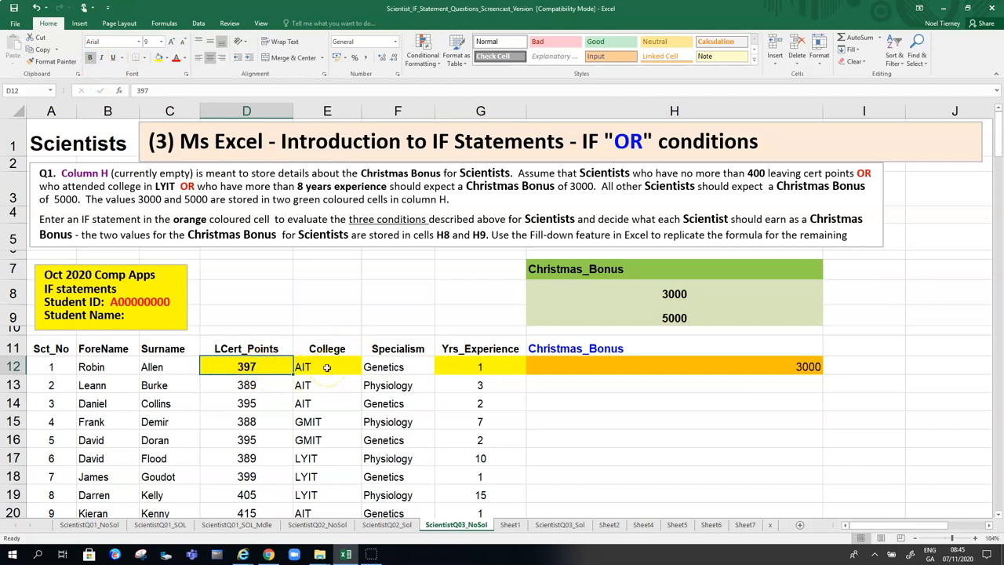
{"action": "left_click", "coordinate": [326, 367]}
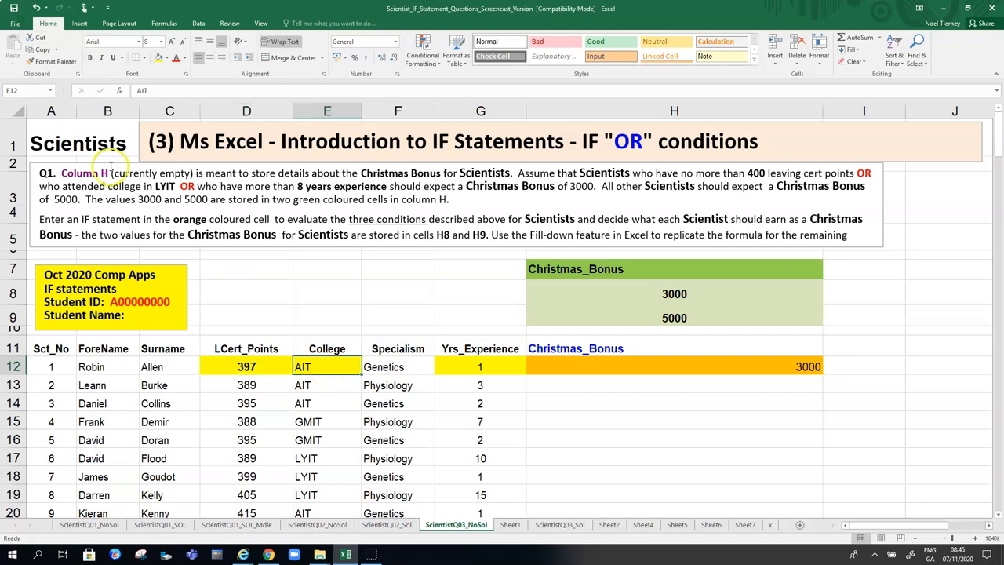
{"action": "mouse_move", "coordinate": [455, 367]}
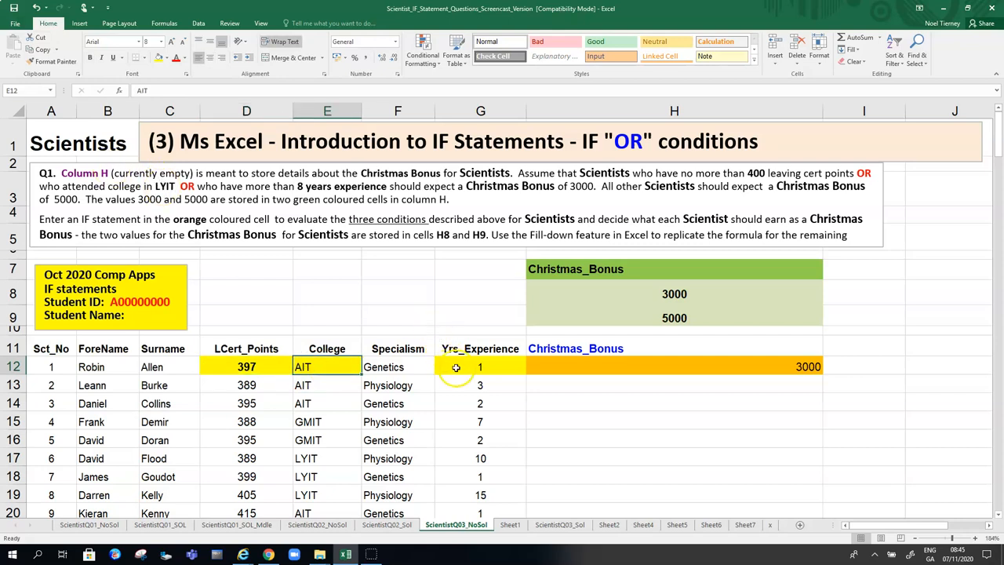
{"action": "left_click", "coordinate": [480, 367]}
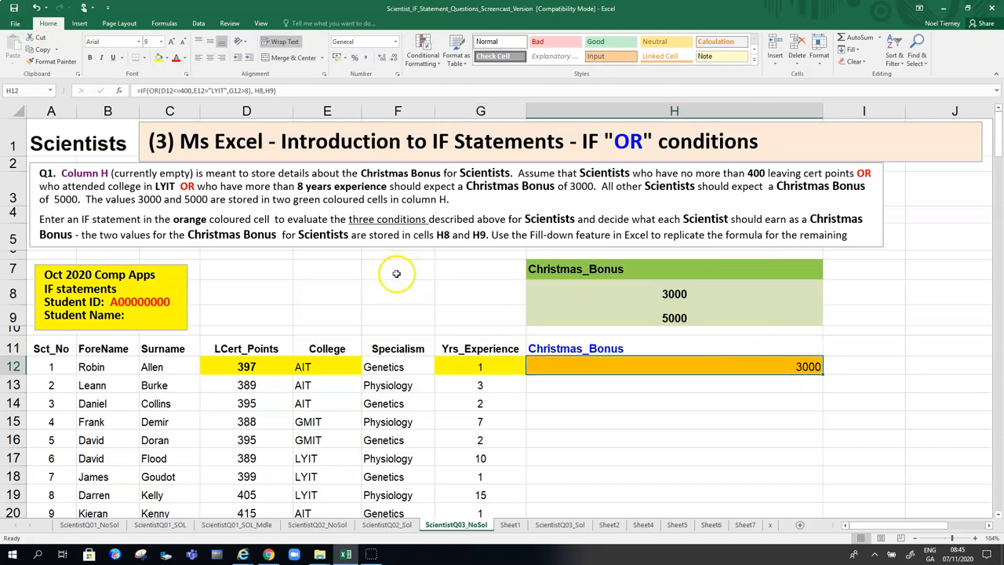
{"action": "left_click", "coordinate": [481, 367]}
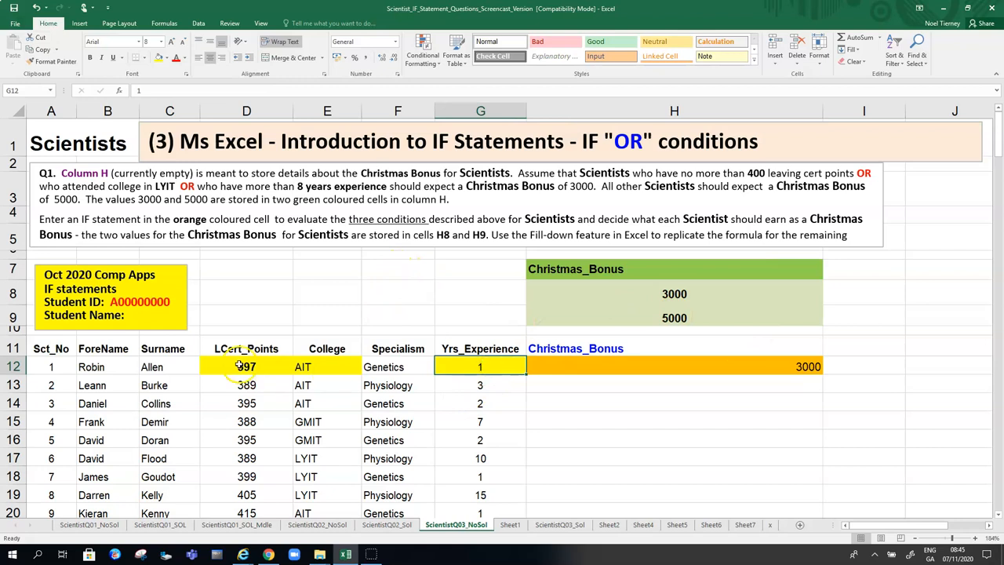
{"action": "left_click", "coordinate": [326, 367]}
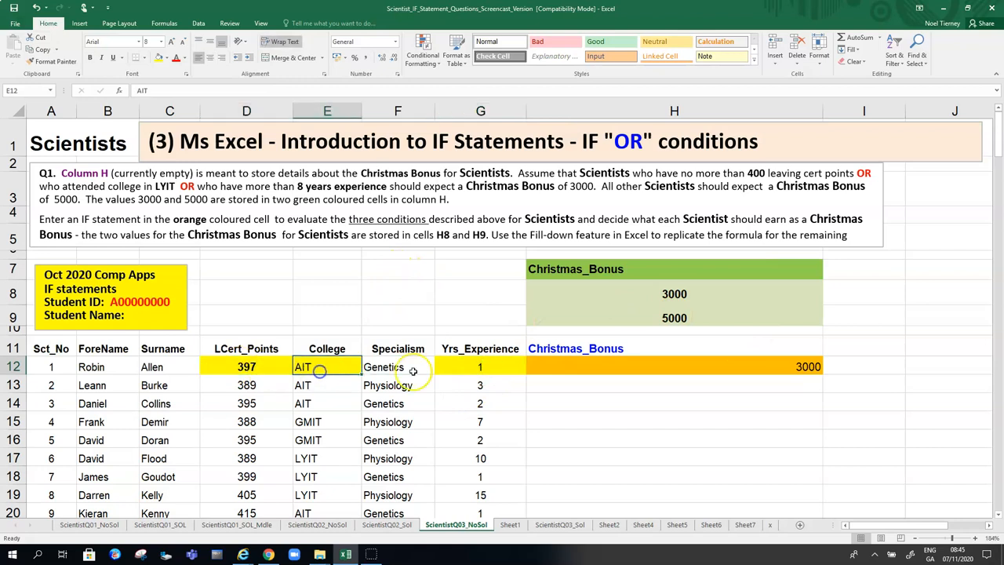
{"action": "left_click", "coordinate": [480, 367]}
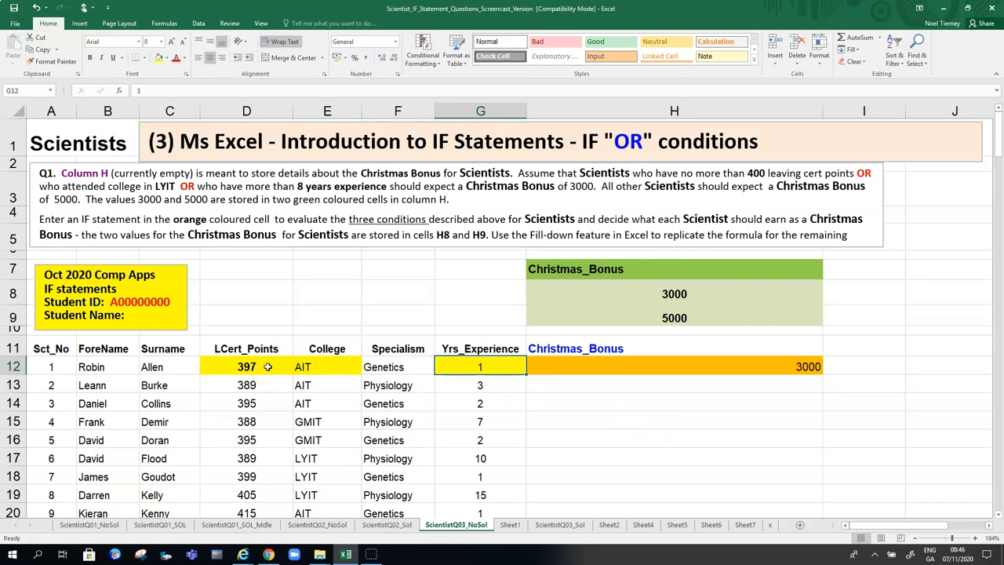
{"action": "left_click", "coordinate": [674, 367]}
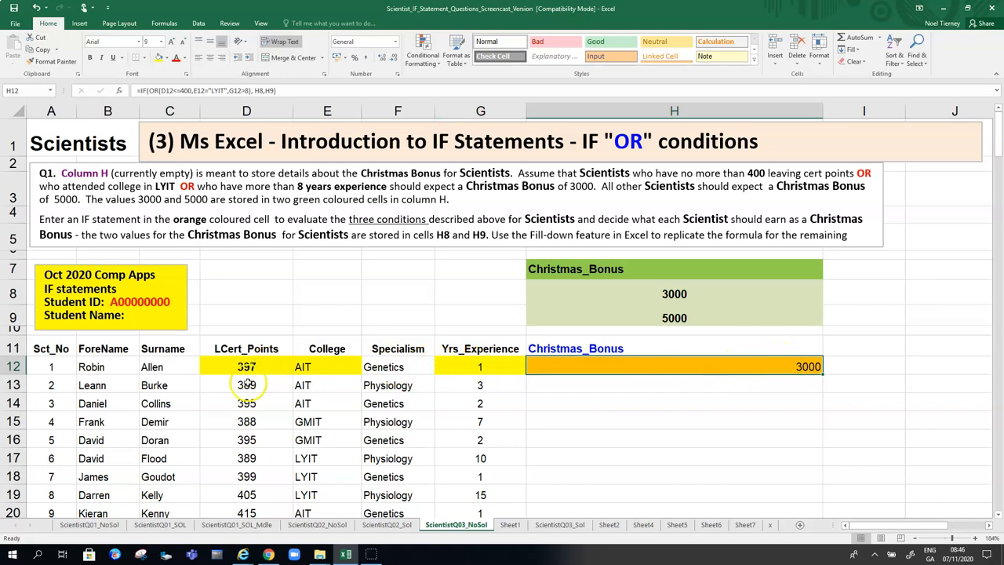
{"action": "left_click", "coordinate": [247, 386]}
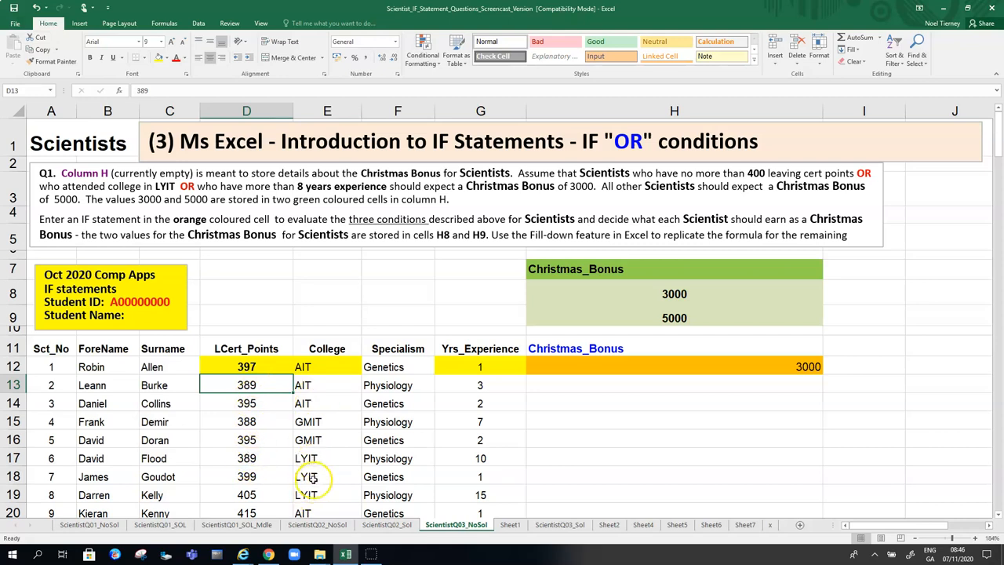
{"action": "mouse_move", "coordinate": [480, 489]}
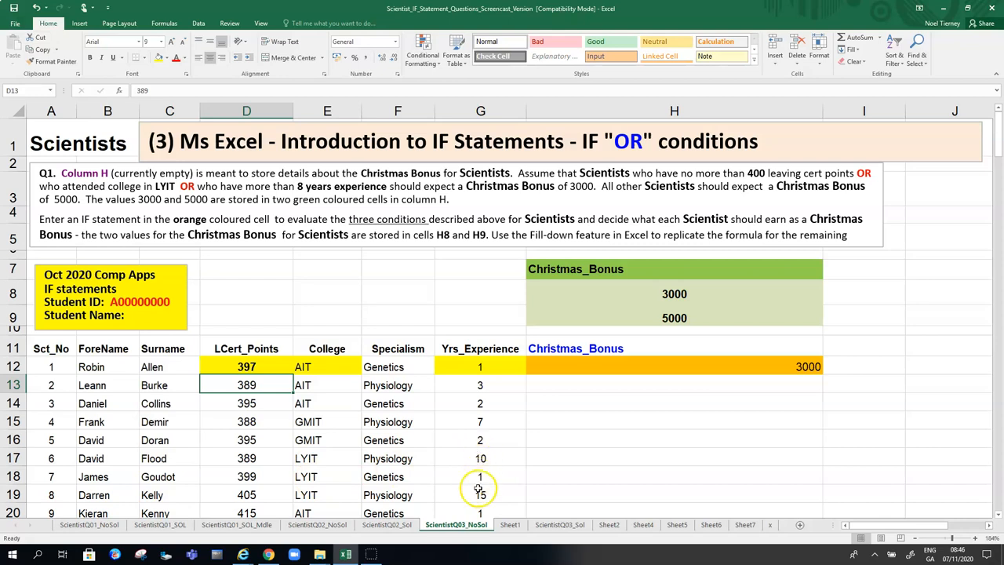
{"action": "mouse_move", "coordinate": [480, 458]}
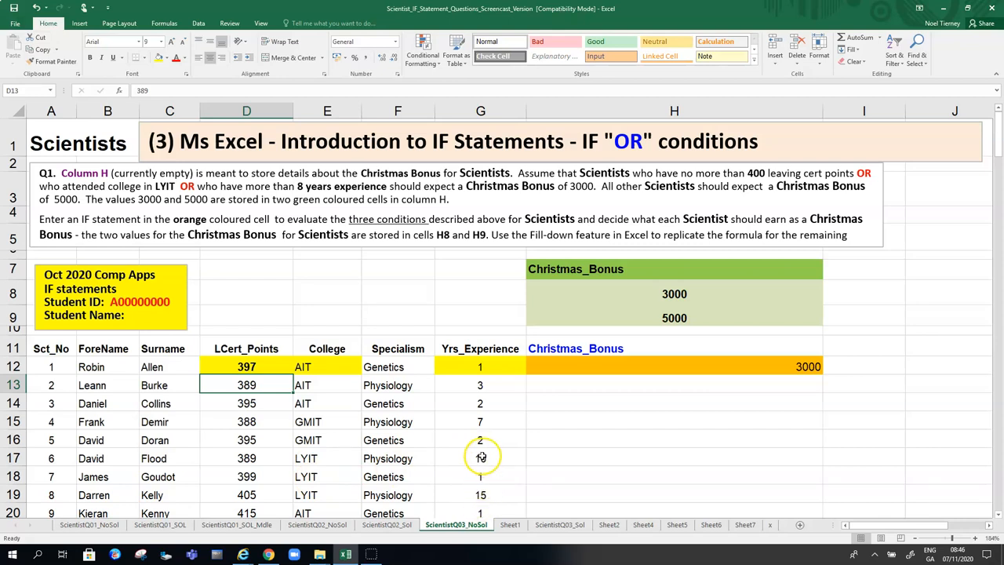
- Fill H12's formula down to row 19 and inspect the copies showing wrong 0 and Christmas_Bonus results
{"action": "left_click", "coordinate": [675, 367]}
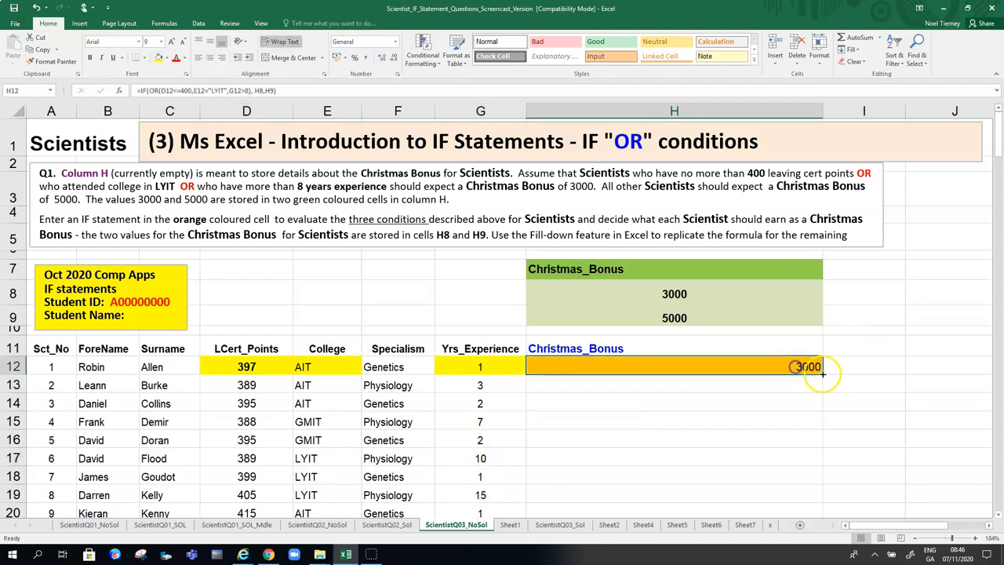
{"action": "left_click_drag", "start_coordinate": [822, 368], "coordinate": [822, 502]}
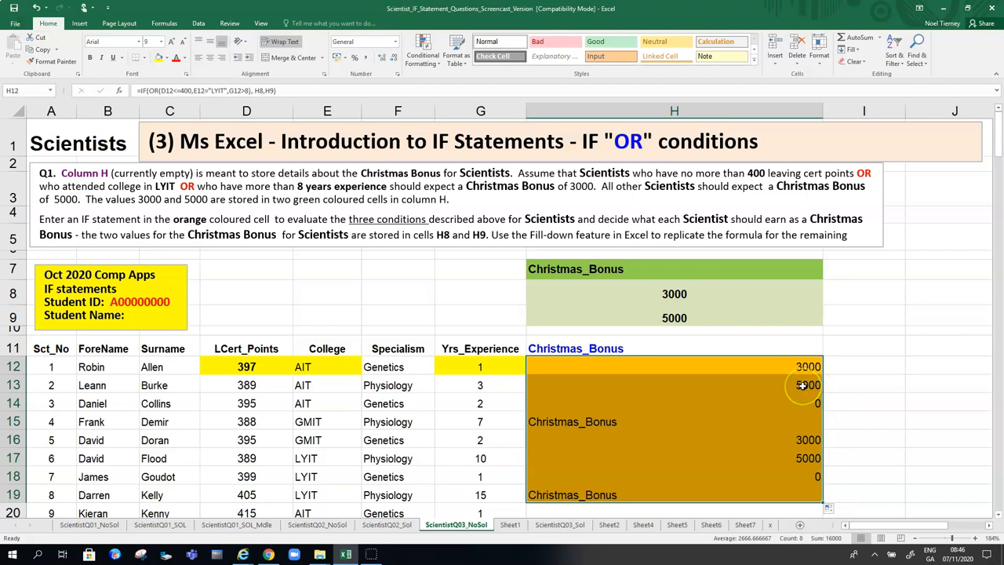
{"action": "mouse_move", "coordinate": [740, 337]}
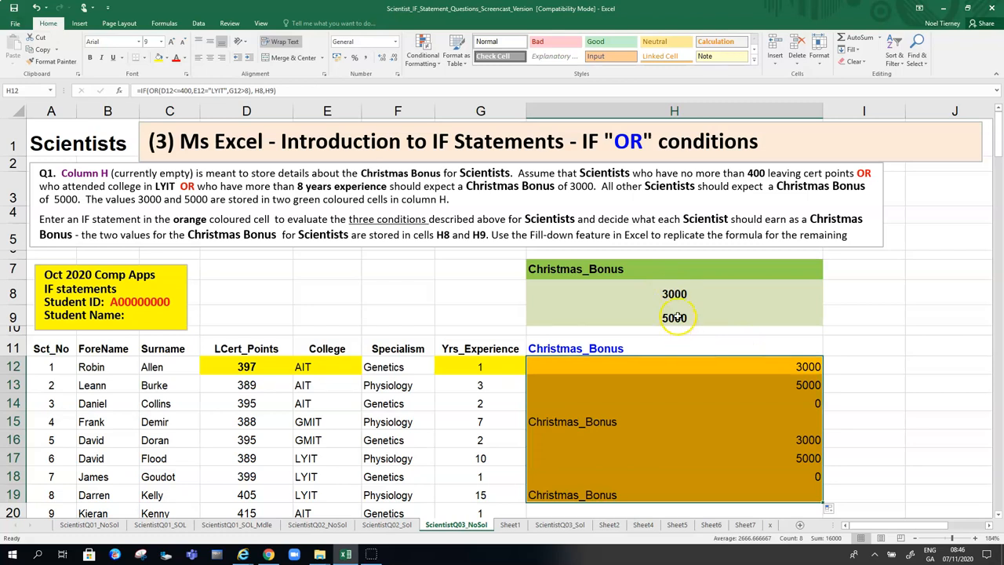
{"action": "left_click", "coordinate": [674, 384]}
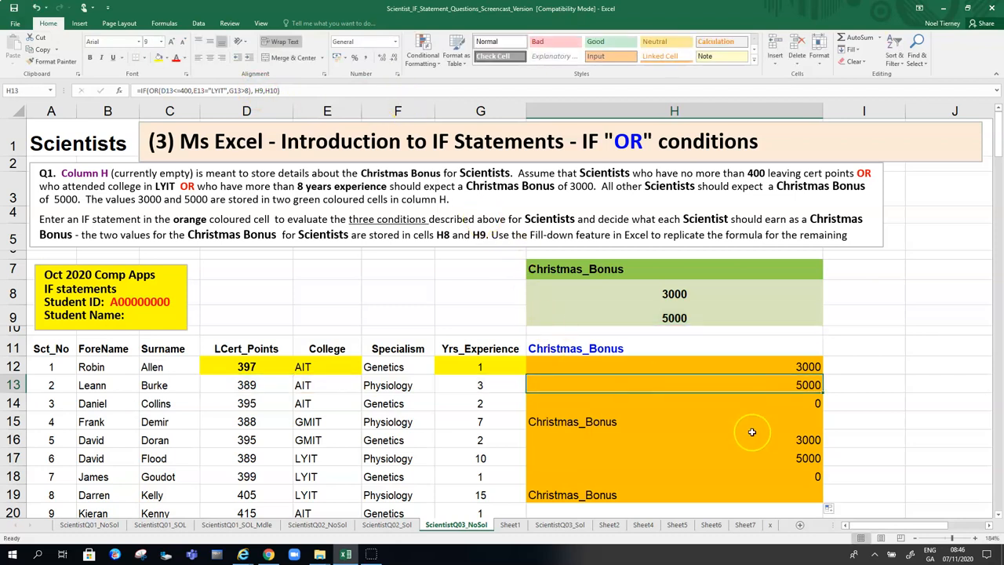
{"action": "left_click", "coordinate": [674, 494]}
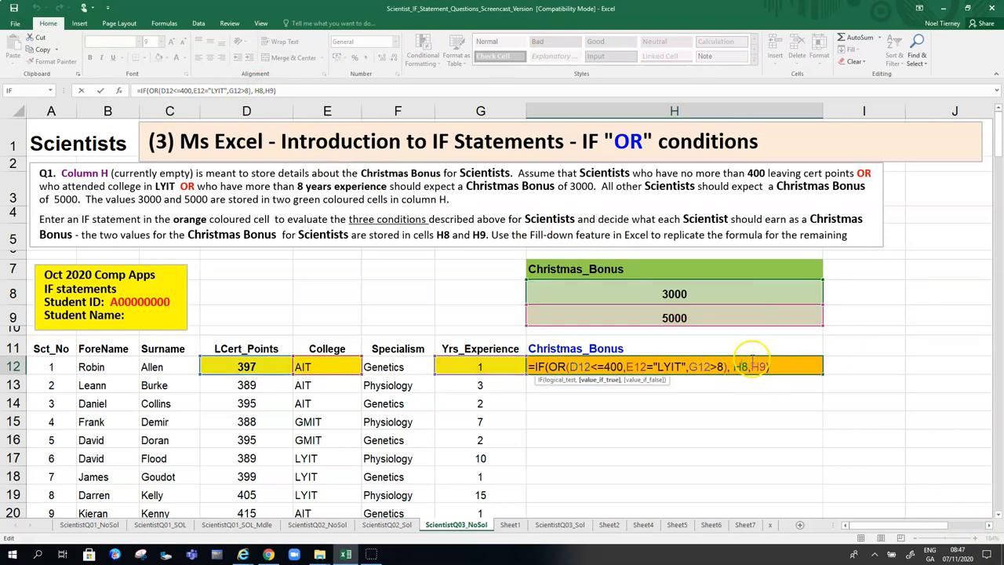
- Lock the bonus references in H12 as absolute $H$8 and $H$9 with F4
{"action": "key", "text": "F4"}
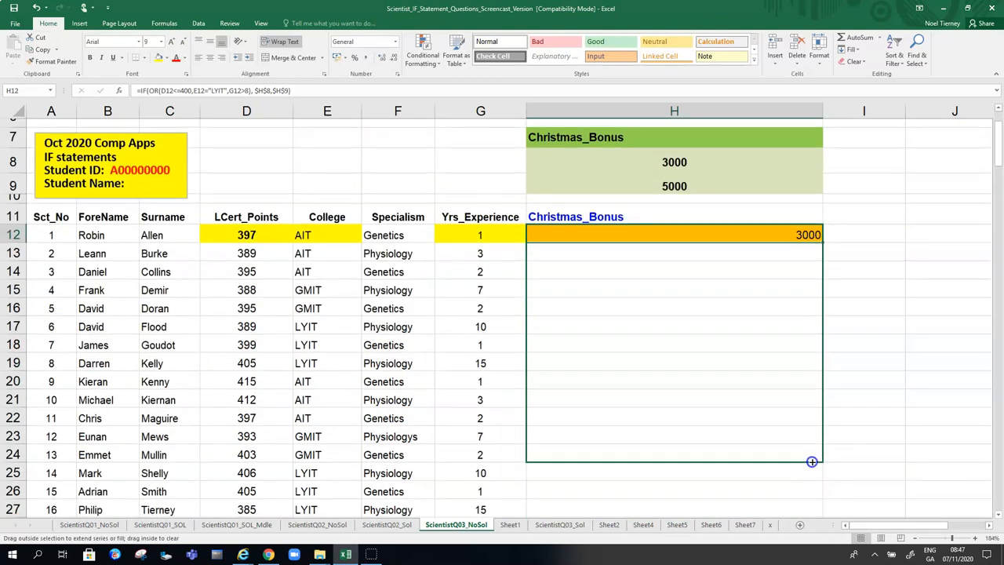
- Fill the corrected formula down column H and shade Kieran's row-20 deciding cells light green
{"action": "left_click_drag", "start_coordinate": [813, 235], "coordinate": [813, 462]}
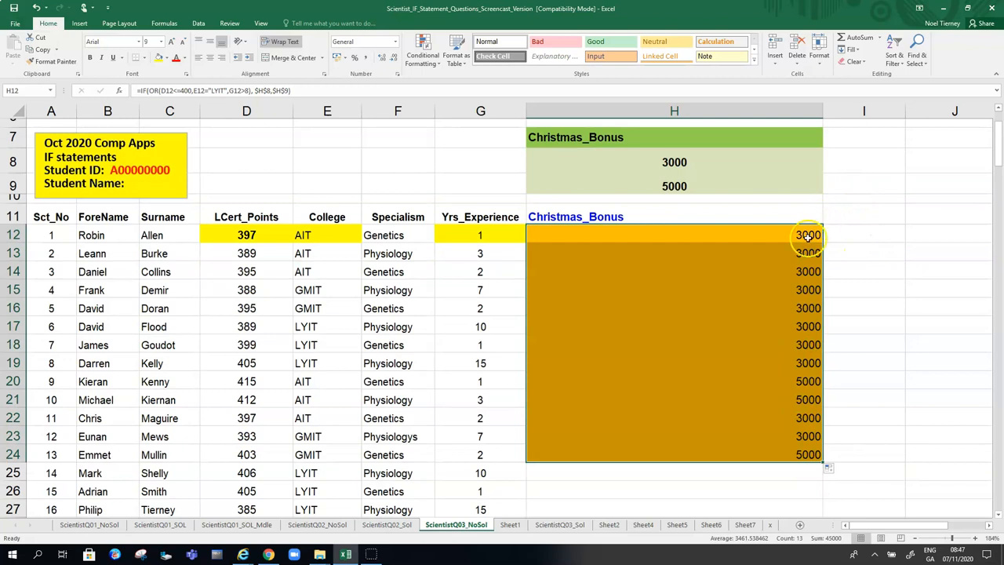
{"action": "mouse_move", "coordinate": [808, 376]}
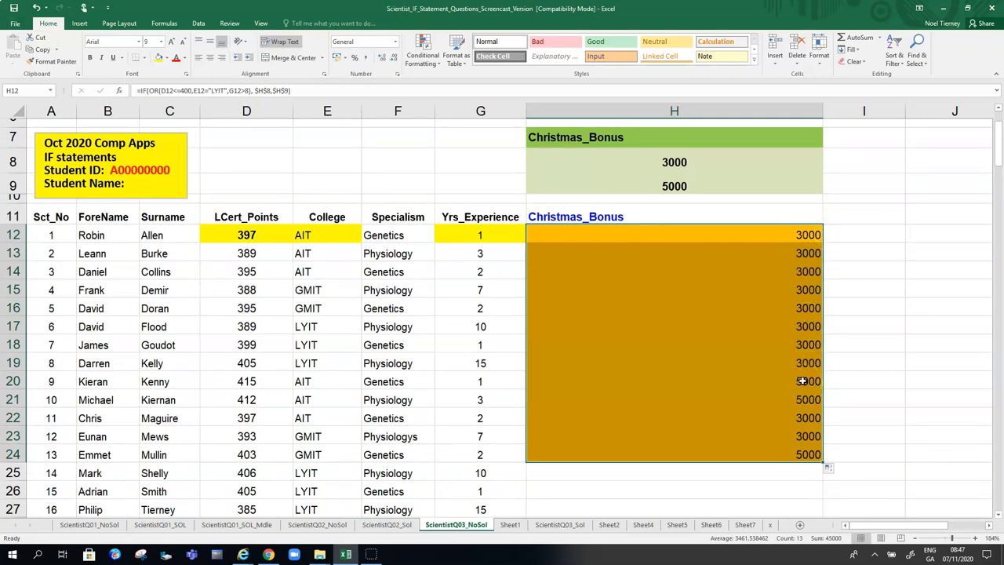
{"action": "left_click", "coordinate": [674, 381]}
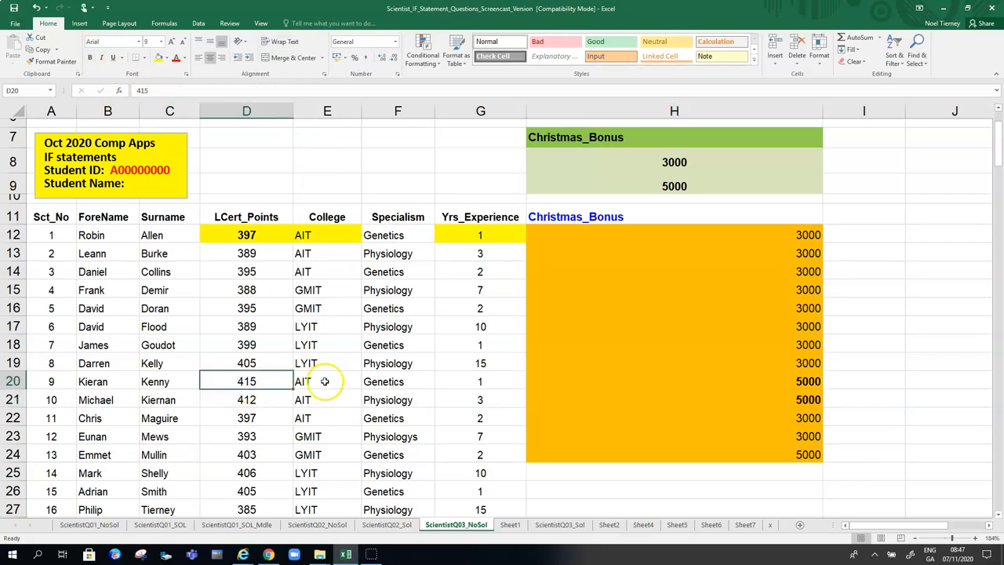
{"action": "mouse_move", "coordinate": [317, 383]}
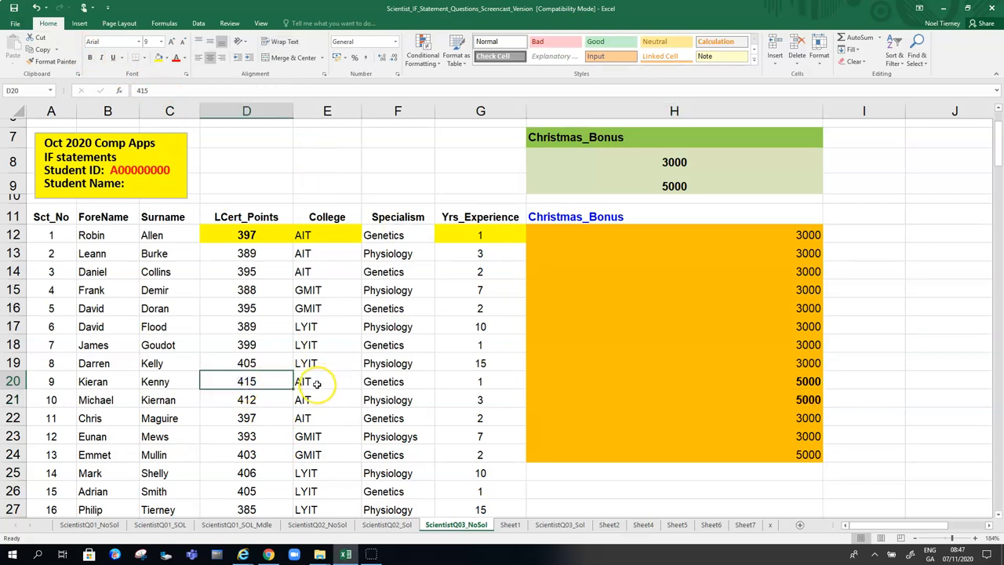
{"action": "left_click", "coordinate": [327, 381]}
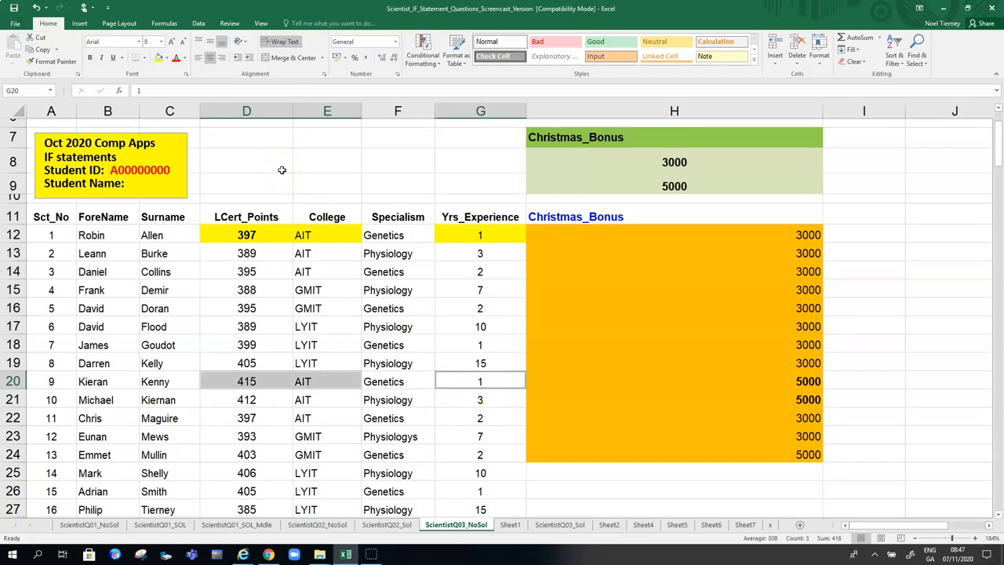
{"action": "left_click", "coordinate": [160, 56]}
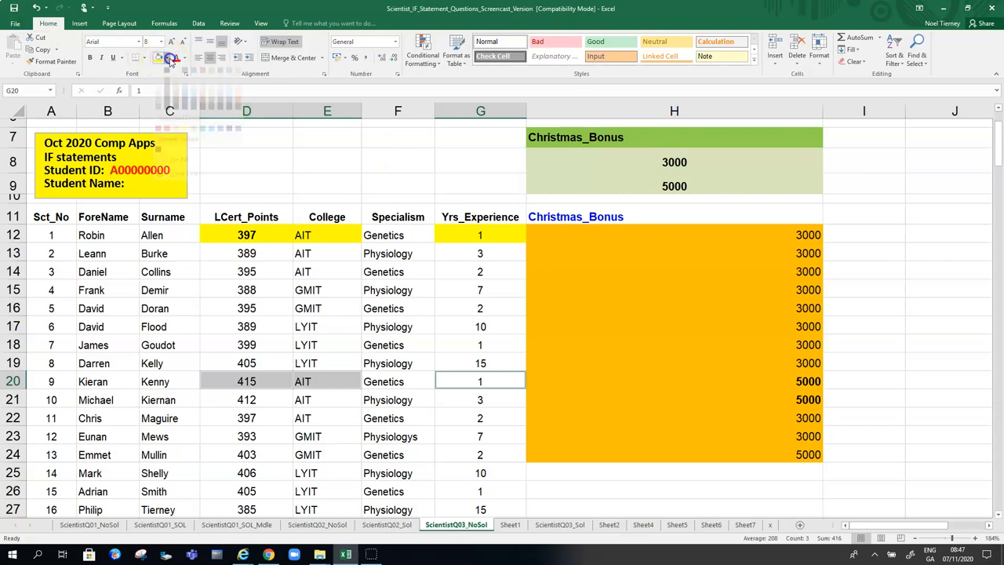
{"action": "left_click", "coordinate": [175, 58]}
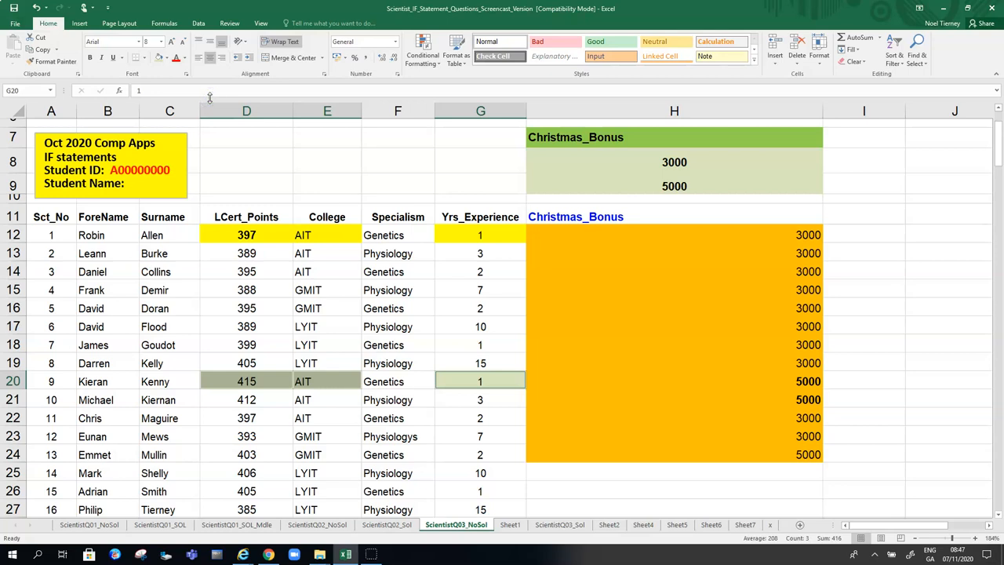
- Shade Michael's (row 21) and Emmet's (row 24) points, college and experience cells light green, checking Eunan's points
{"action": "left_click", "coordinate": [326, 417]}
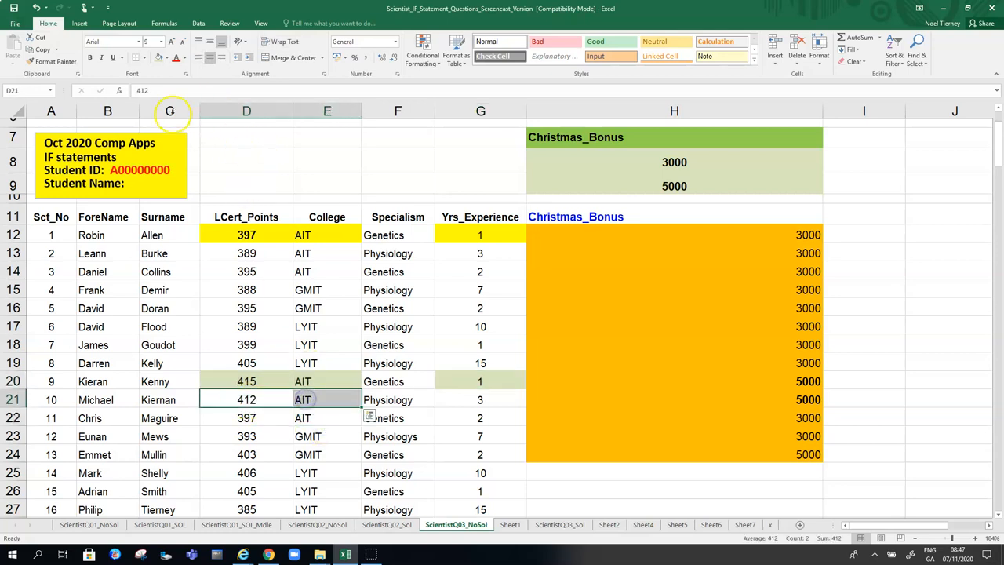
{"action": "left_click", "coordinate": [480, 400]}
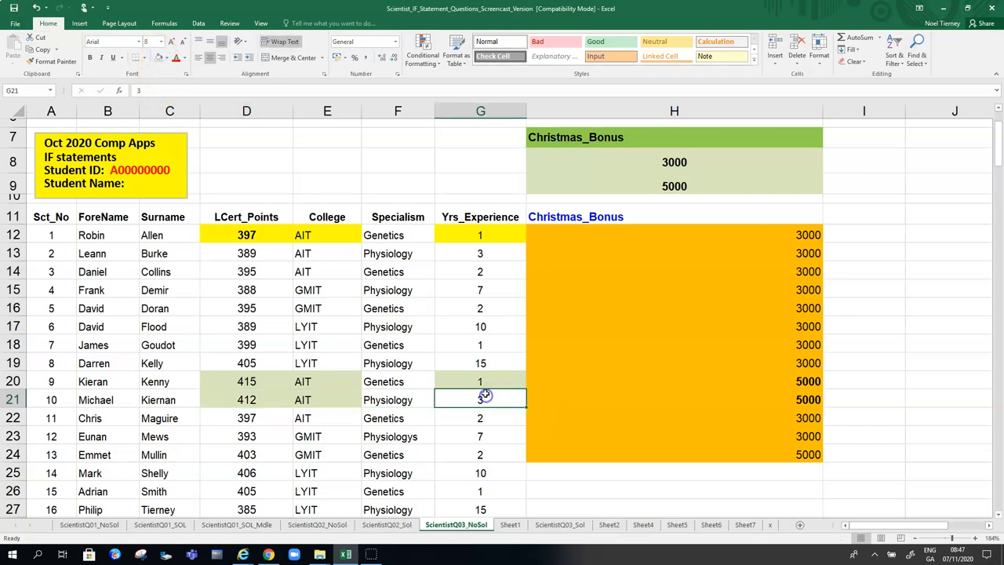
{"action": "left_click", "coordinate": [480, 400]}
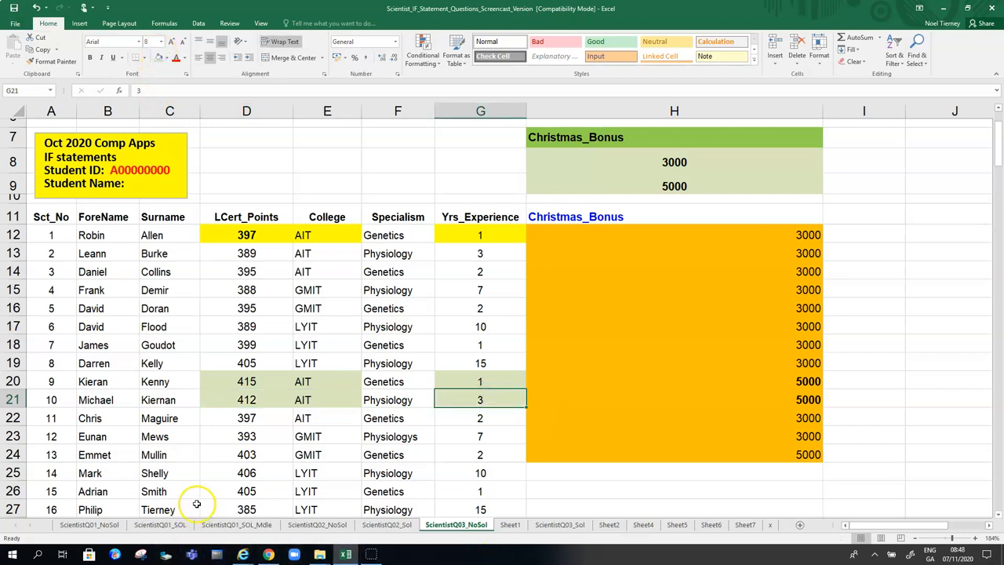
{"action": "left_click", "coordinate": [247, 455]}
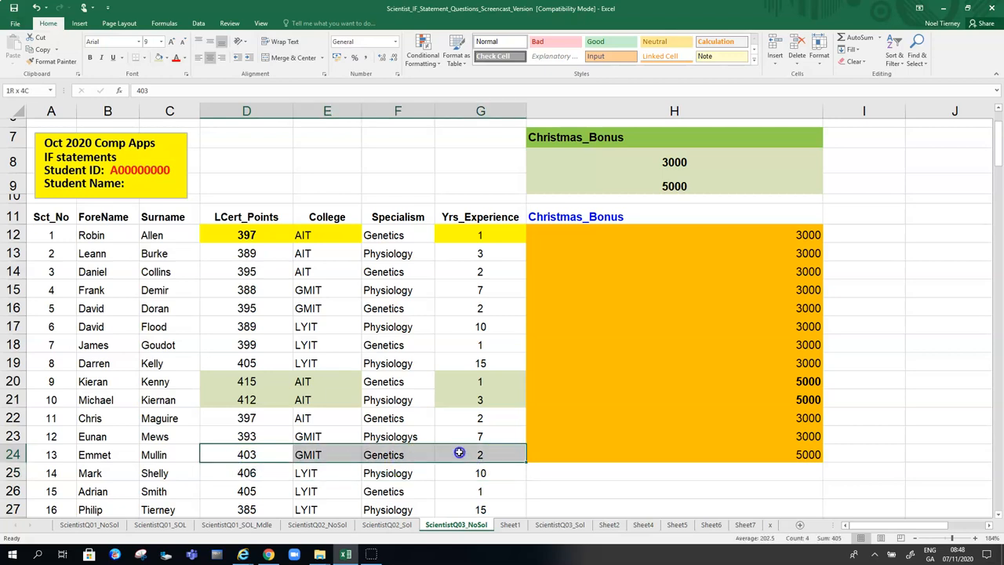
{"action": "left_click", "coordinate": [480, 455]}
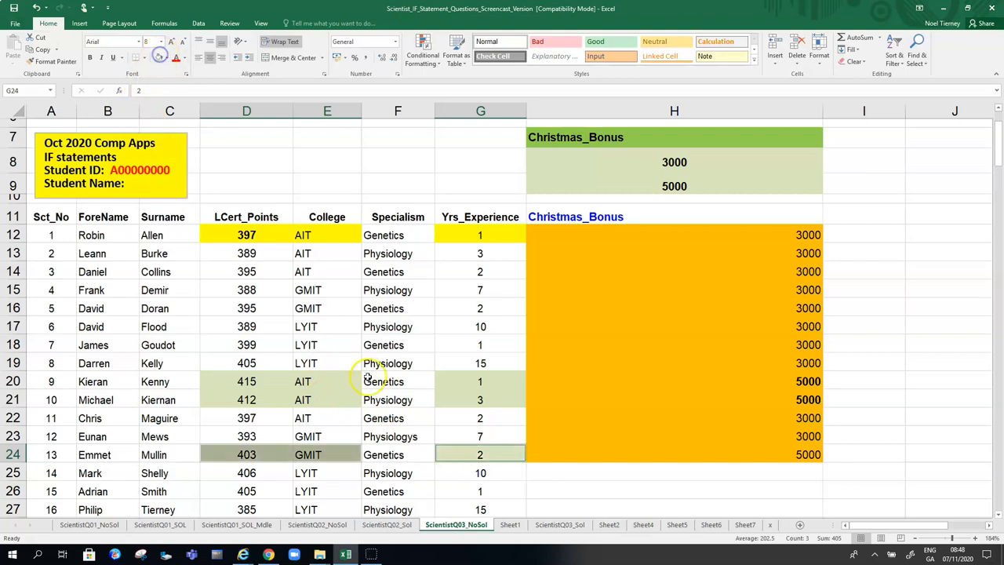
{"action": "left_click", "coordinate": [247, 436]}
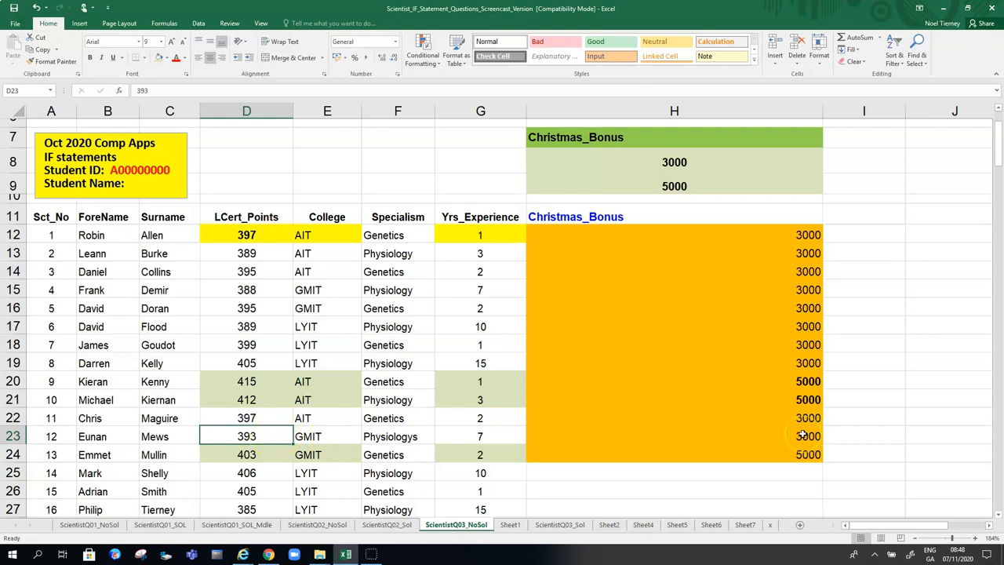
{"action": "mouse_move", "coordinate": [802, 452]}
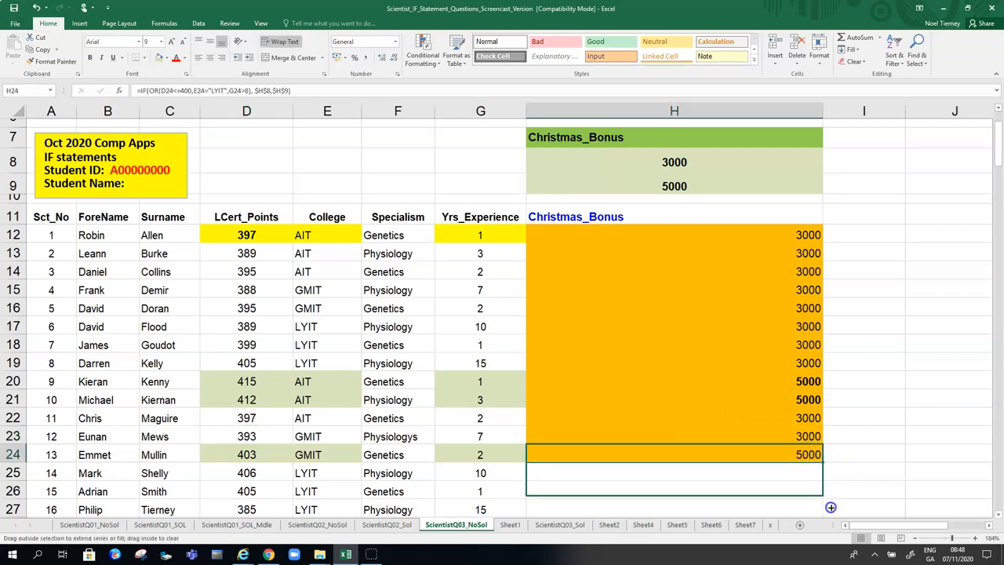
- Scroll down the bonus column to check every scientist shows 3000 or 5000
{"action": "scroll", "scroll_direction": "down", "scroll_amount": 3}
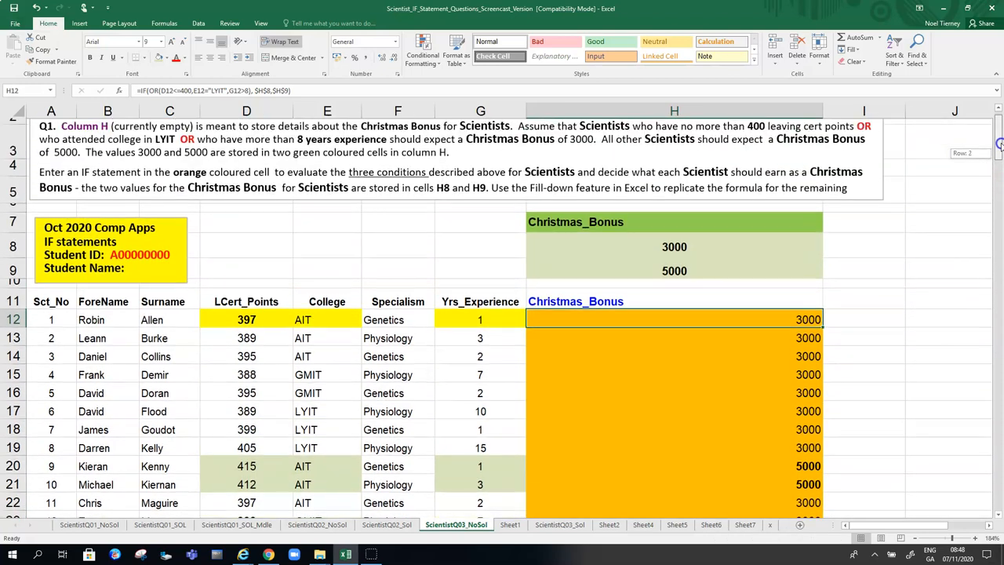
{"action": "scroll", "scroll_direction": "down", "scroll_amount": 3}
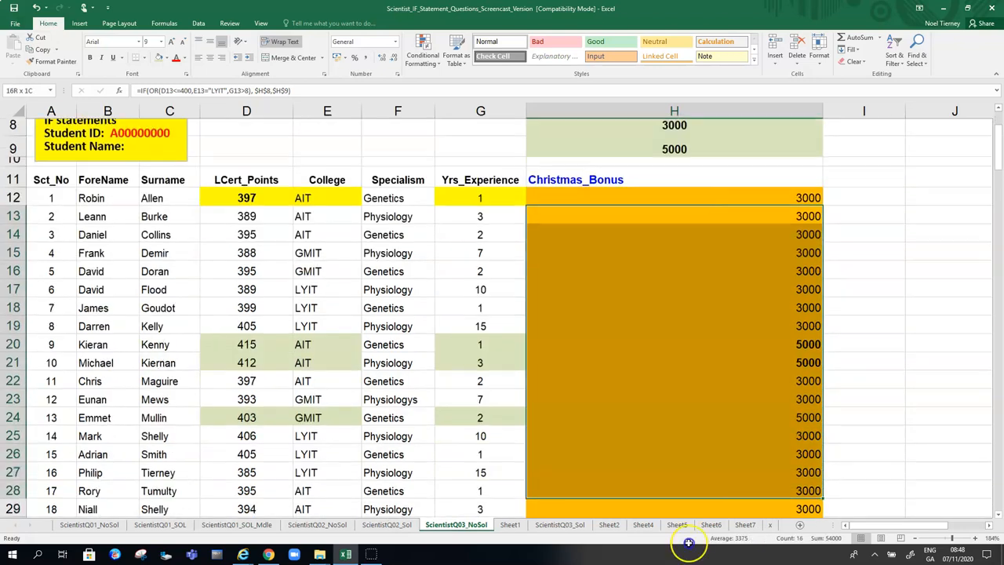
{"action": "scroll", "scroll_direction": "down", "scroll_amount": 3}
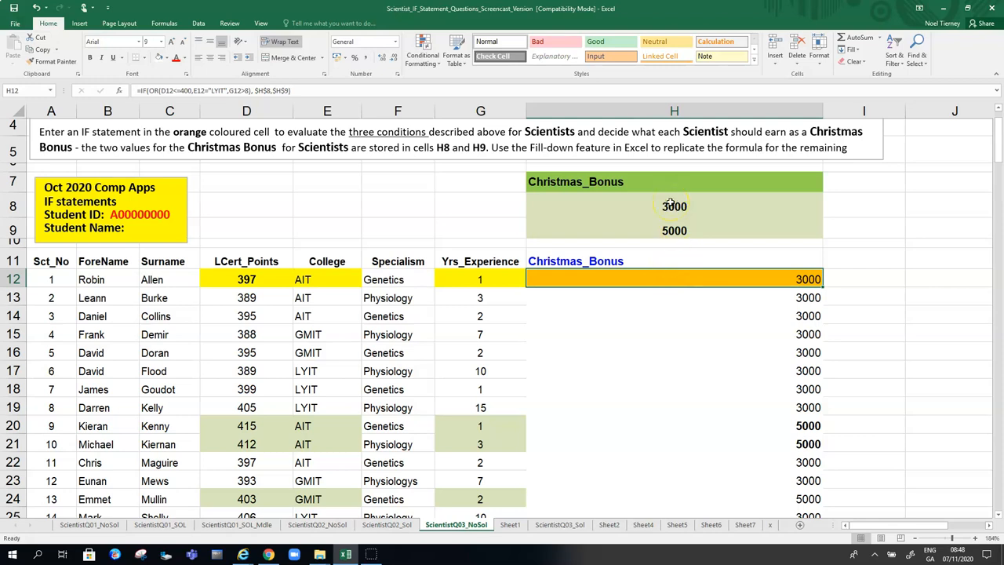
{"action": "mouse_move", "coordinate": [675, 231]}
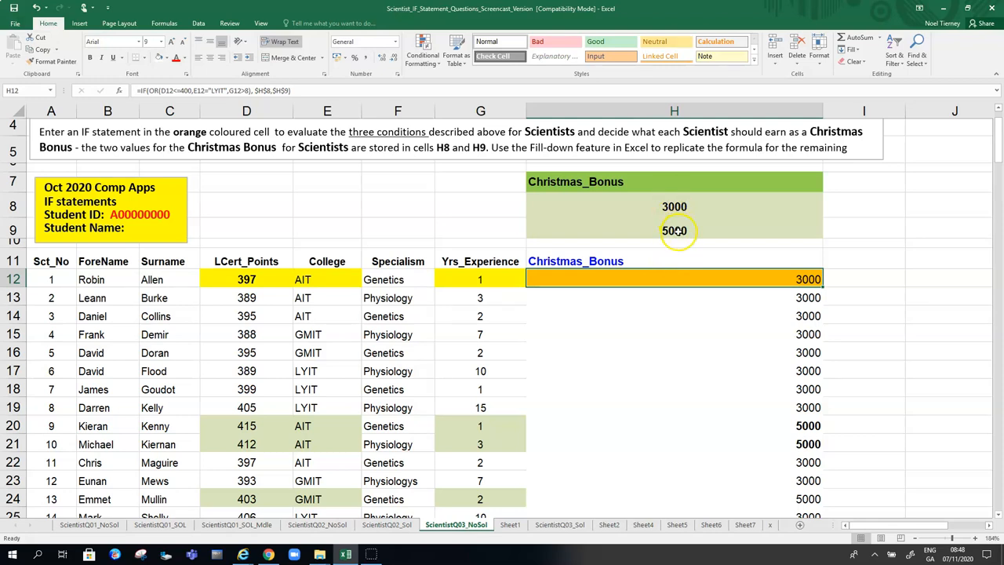
{"action": "left_click", "coordinate": [674, 208]}
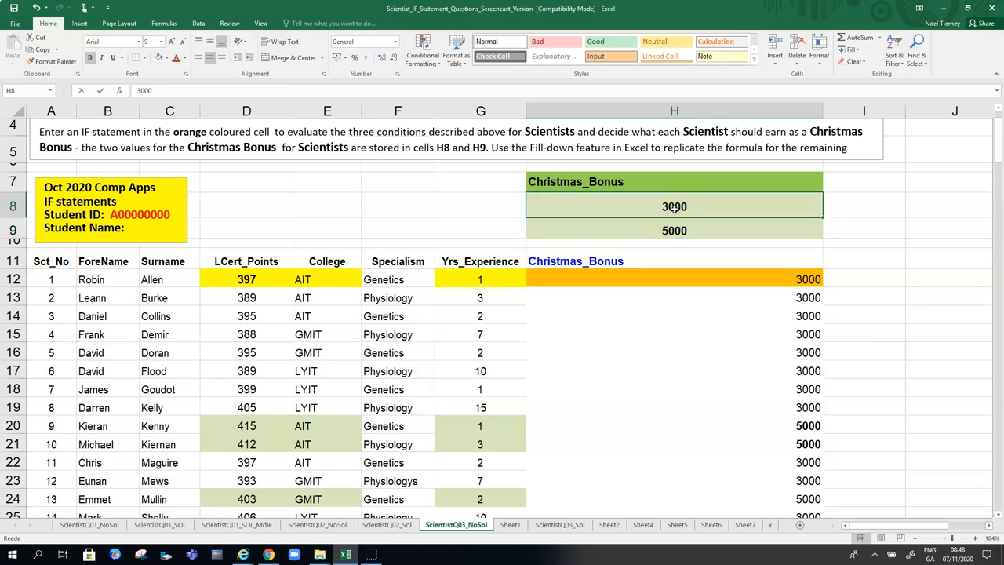
{"action": "type", "text": "600"}
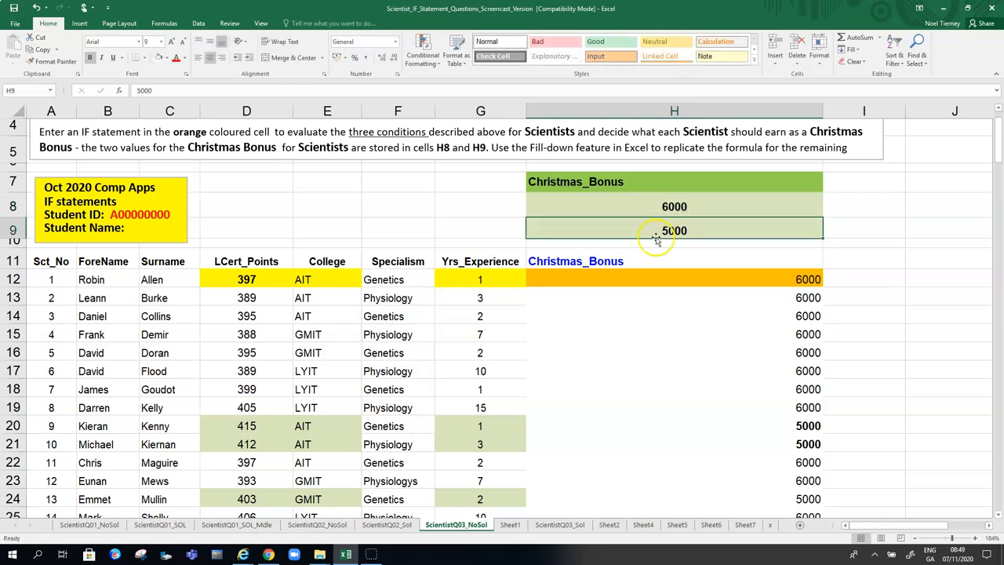
{"action": "type", "text": "000"}
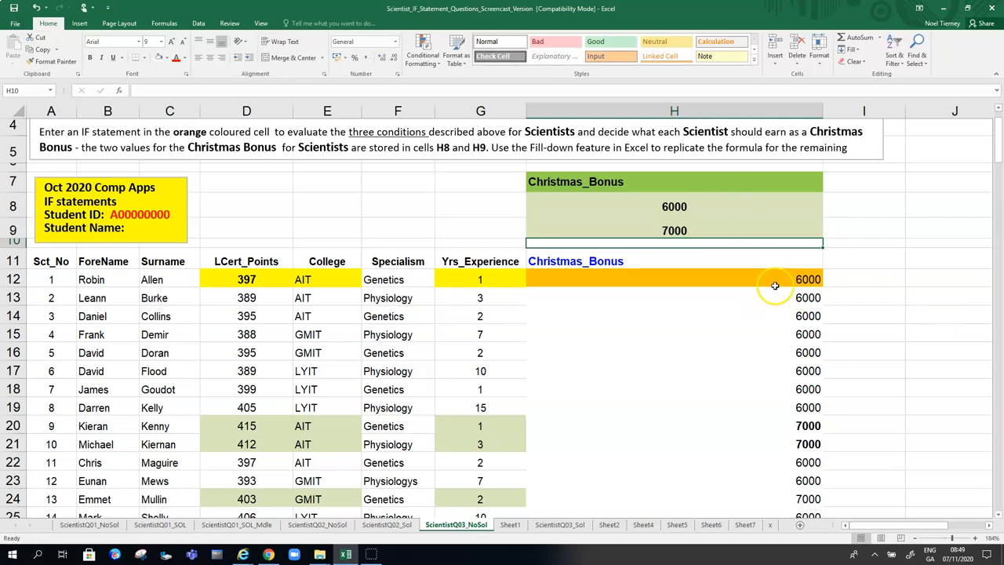
{"action": "mouse_move", "coordinate": [662, 204]}
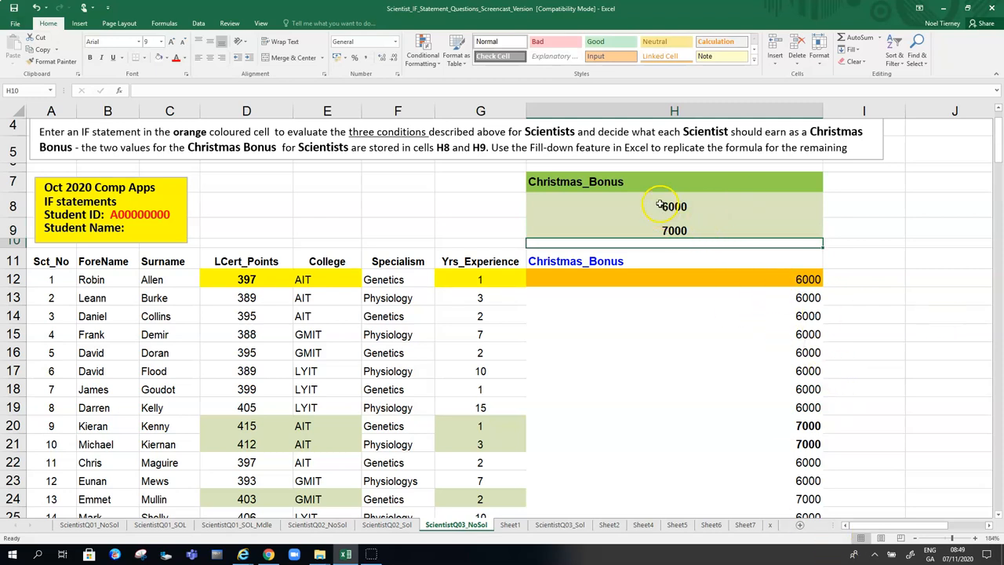
{"action": "left_click", "coordinate": [674, 206]}
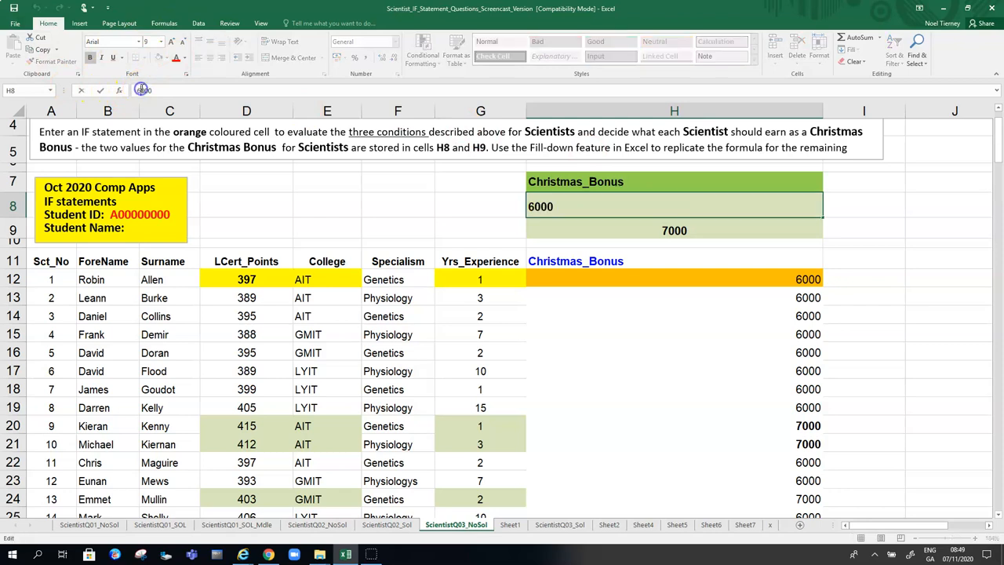
{"action": "type", "text": "3000"}
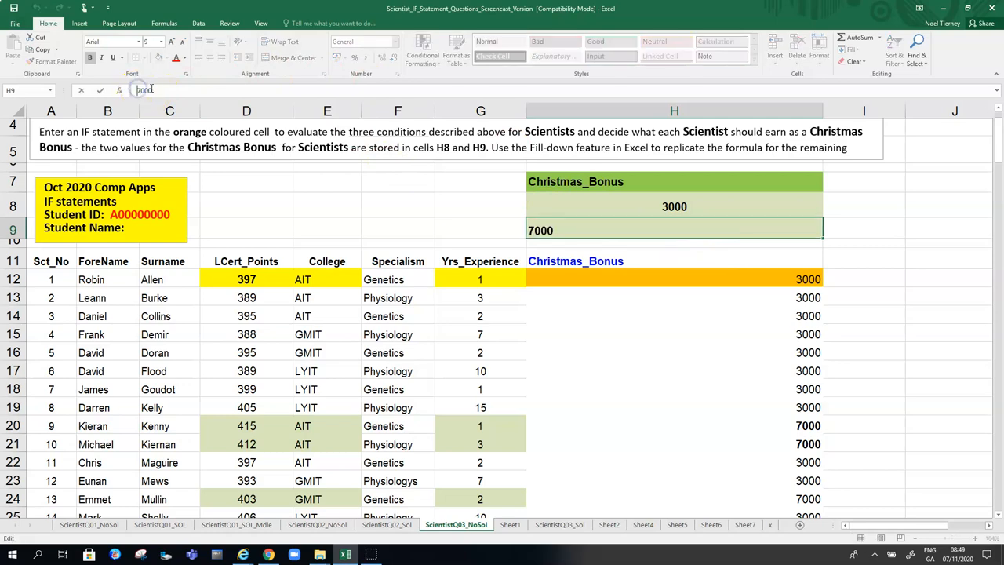
{"action": "type", "text": "5000"}
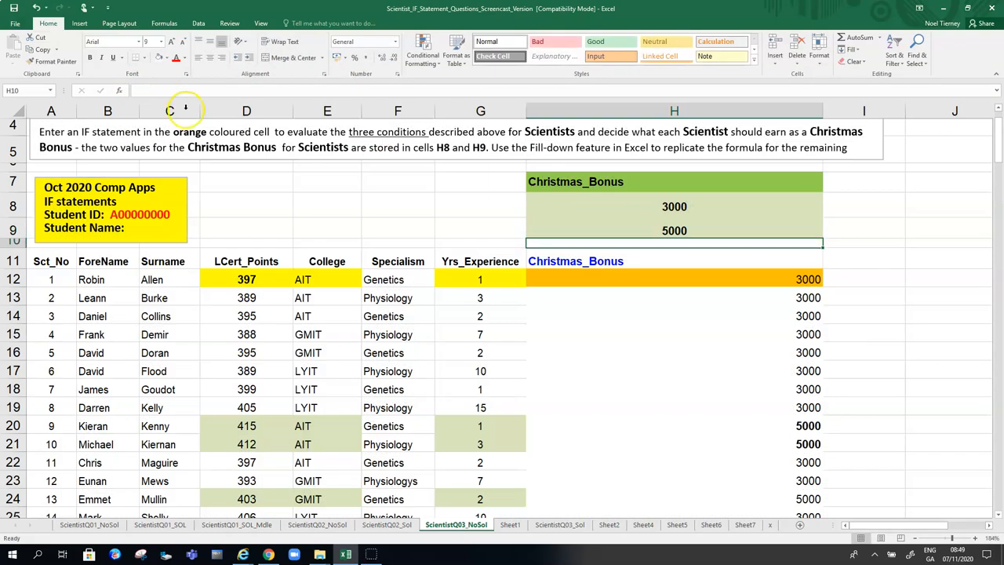
{"action": "mouse_move", "coordinate": [279, 297]}
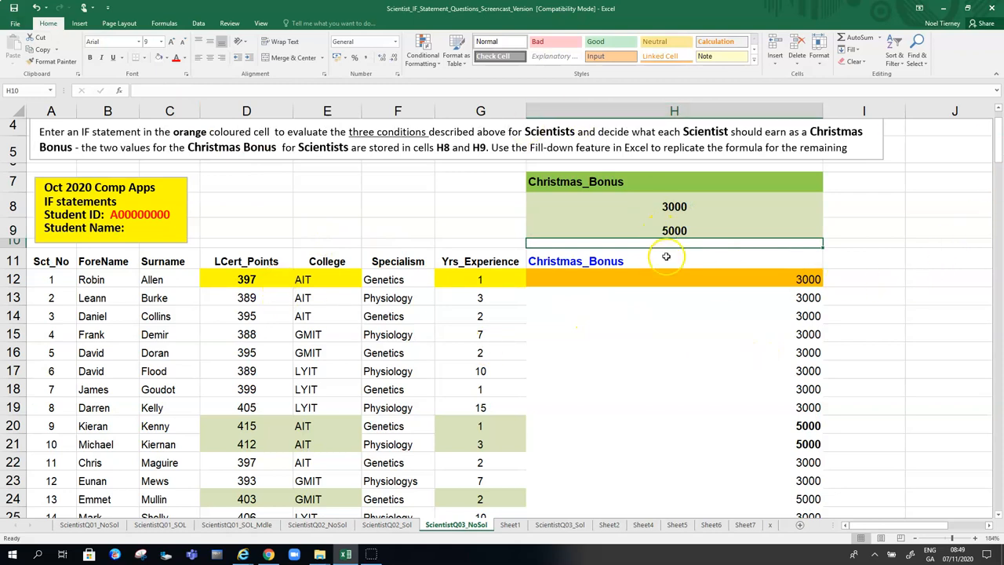
{"action": "left_click", "coordinate": [675, 279]}
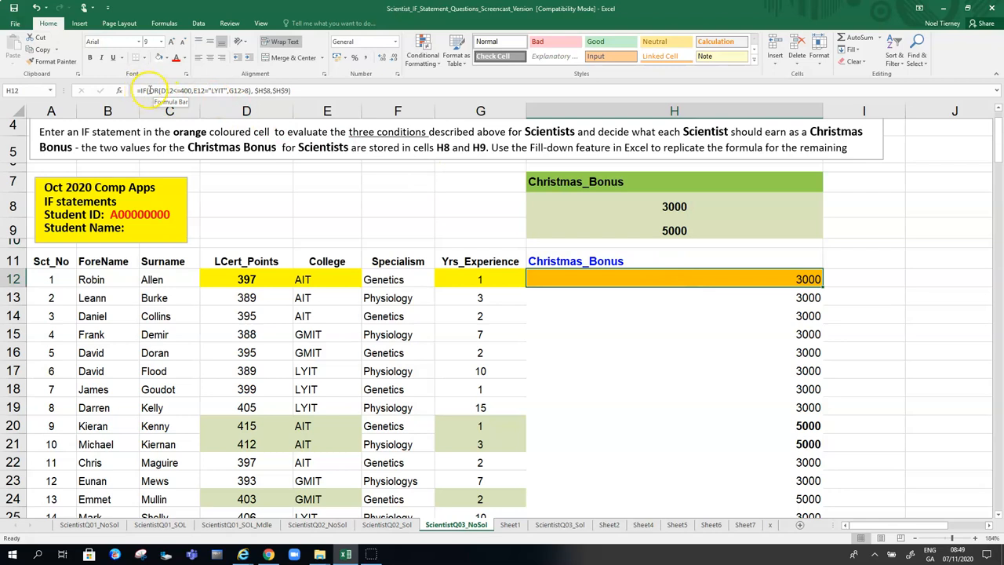
{"action": "left_click", "coordinate": [164, 89]}
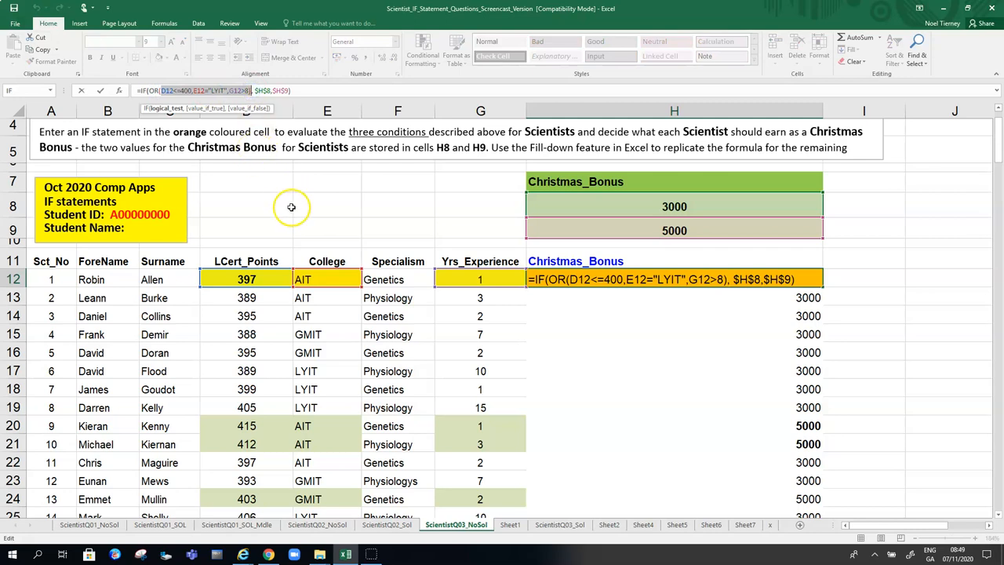
{"action": "key", "text": "Enter"}
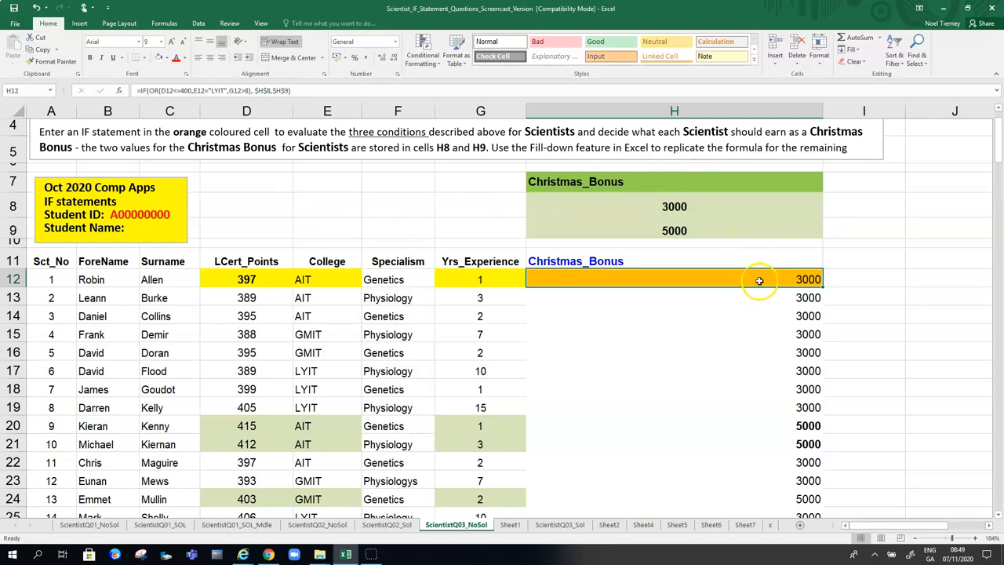
{"action": "mouse_move", "coordinate": [762, 248]}
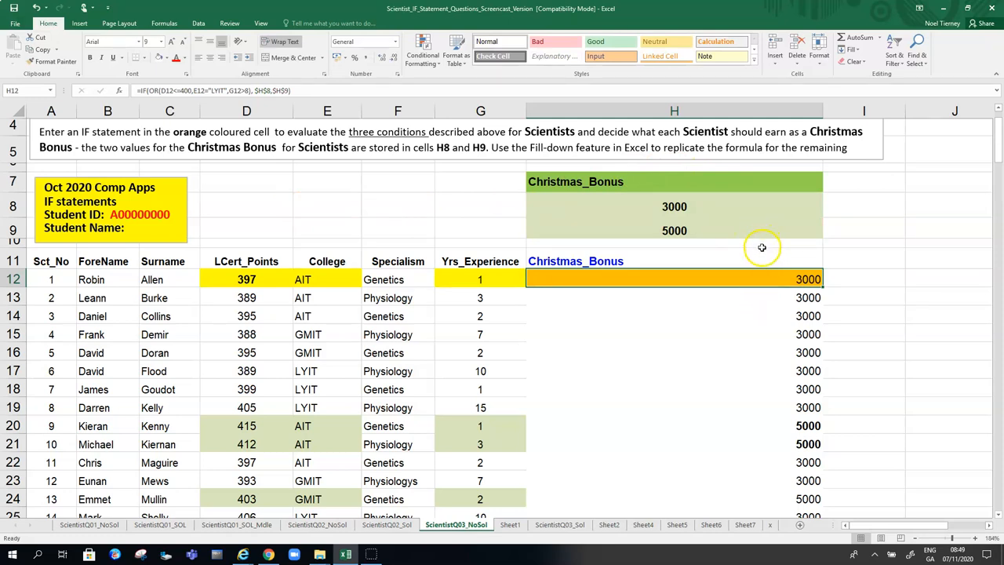
{"action": "mouse_move", "coordinate": [794, 427]}
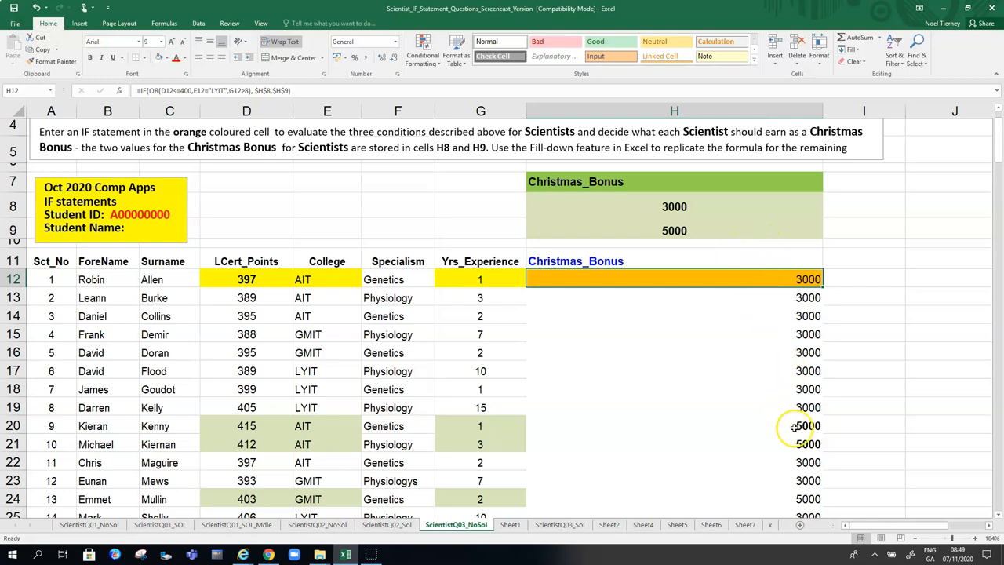
{"action": "mouse_move", "coordinate": [665, 370]}
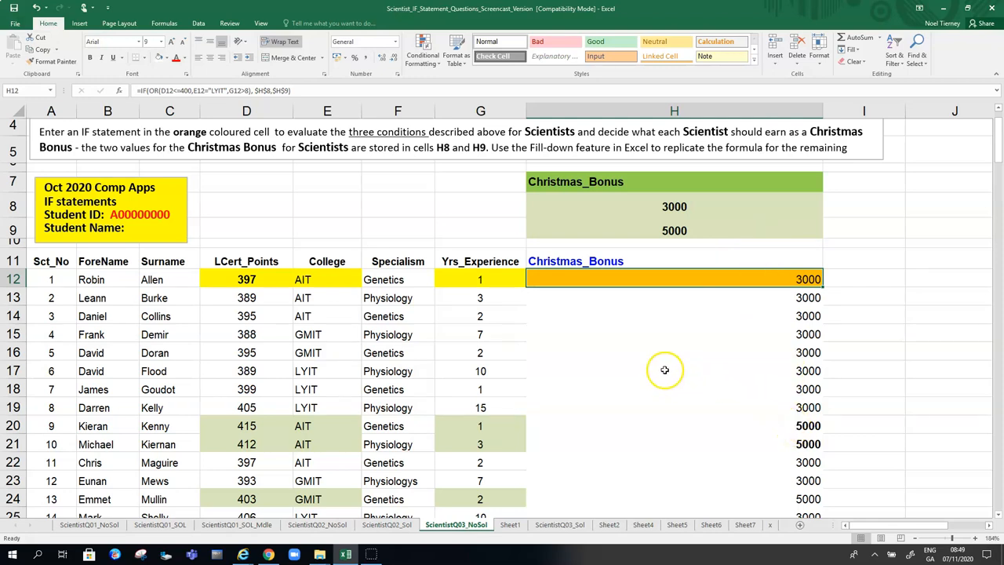